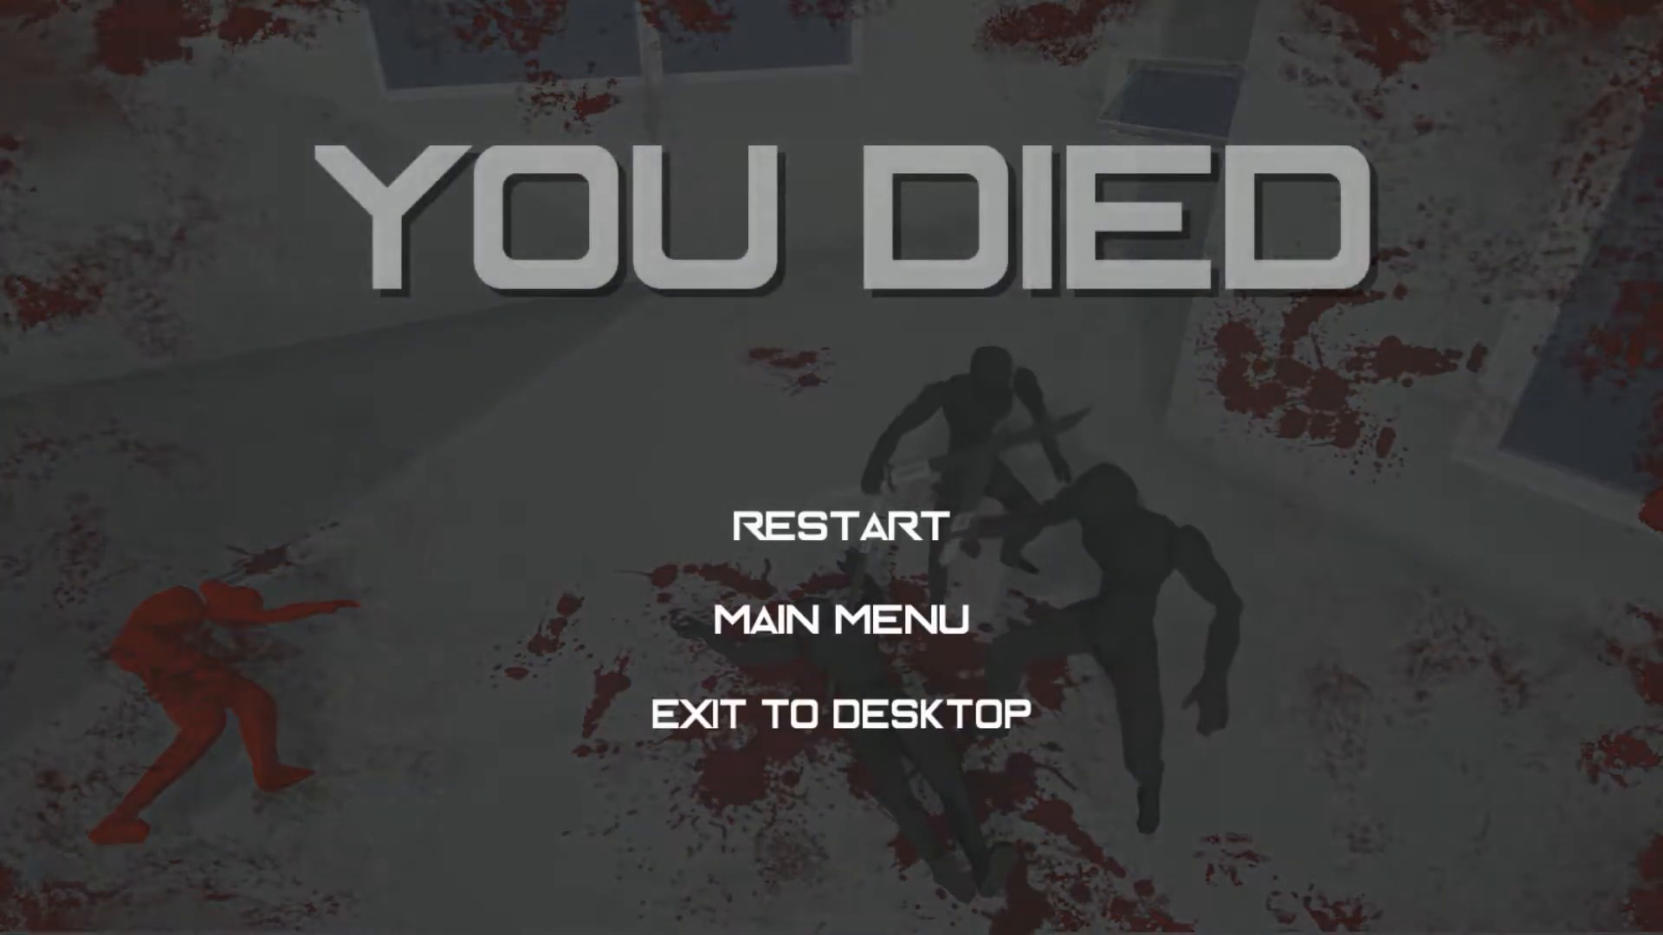
pyautogui.click(834, 525)
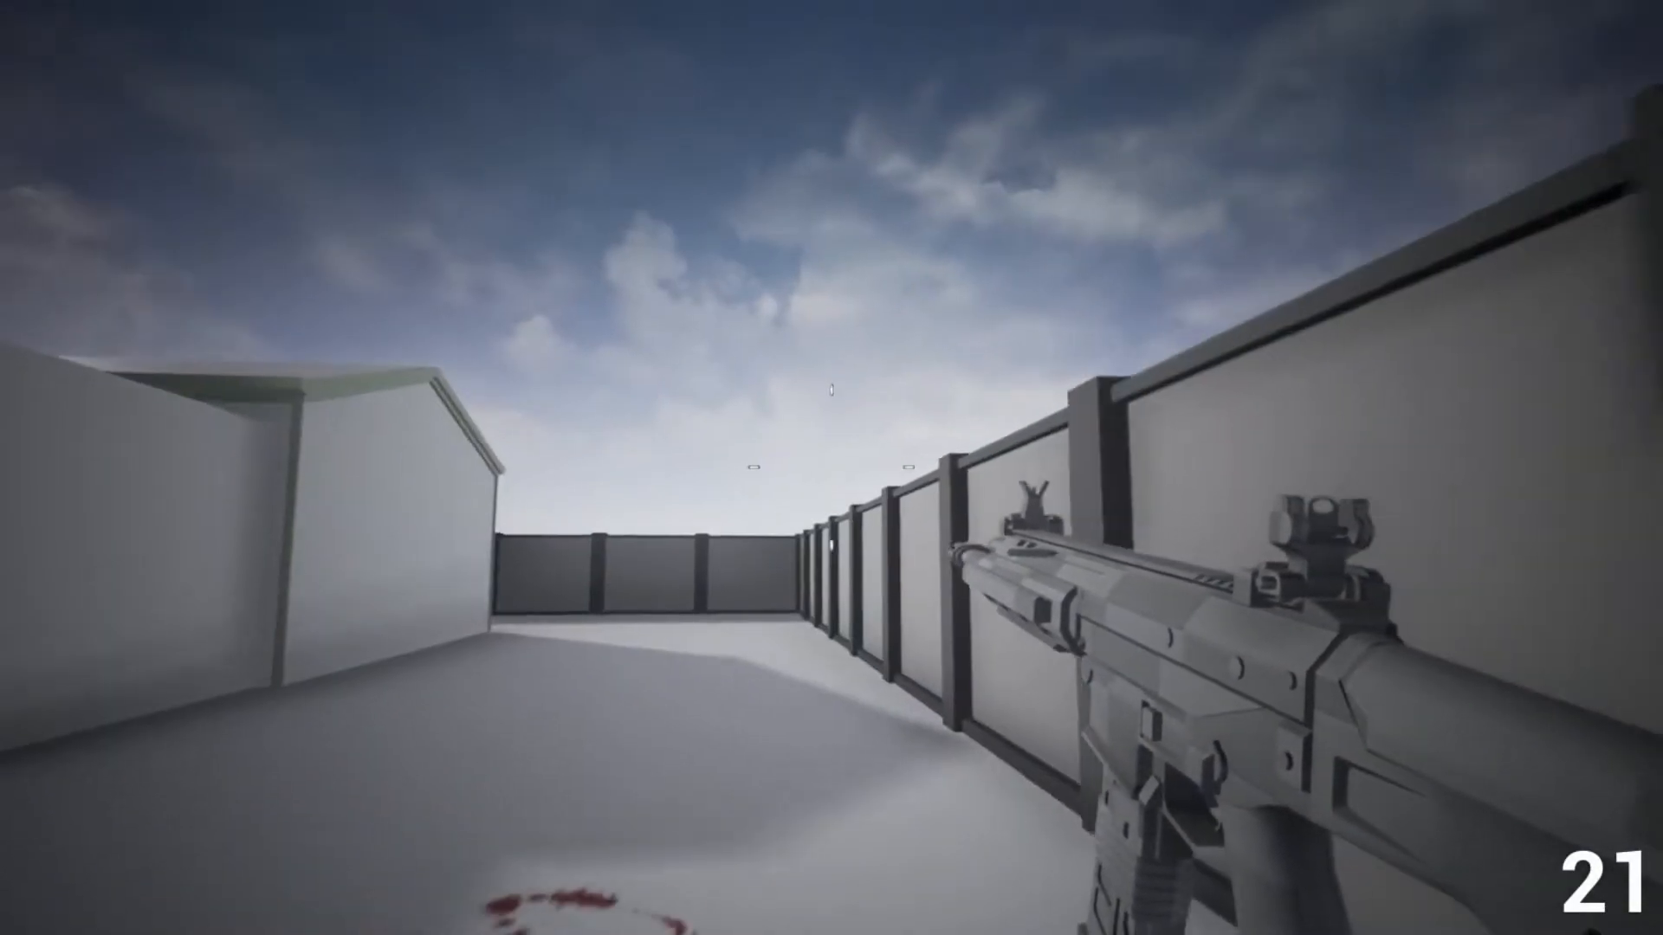
pyautogui.press('q')
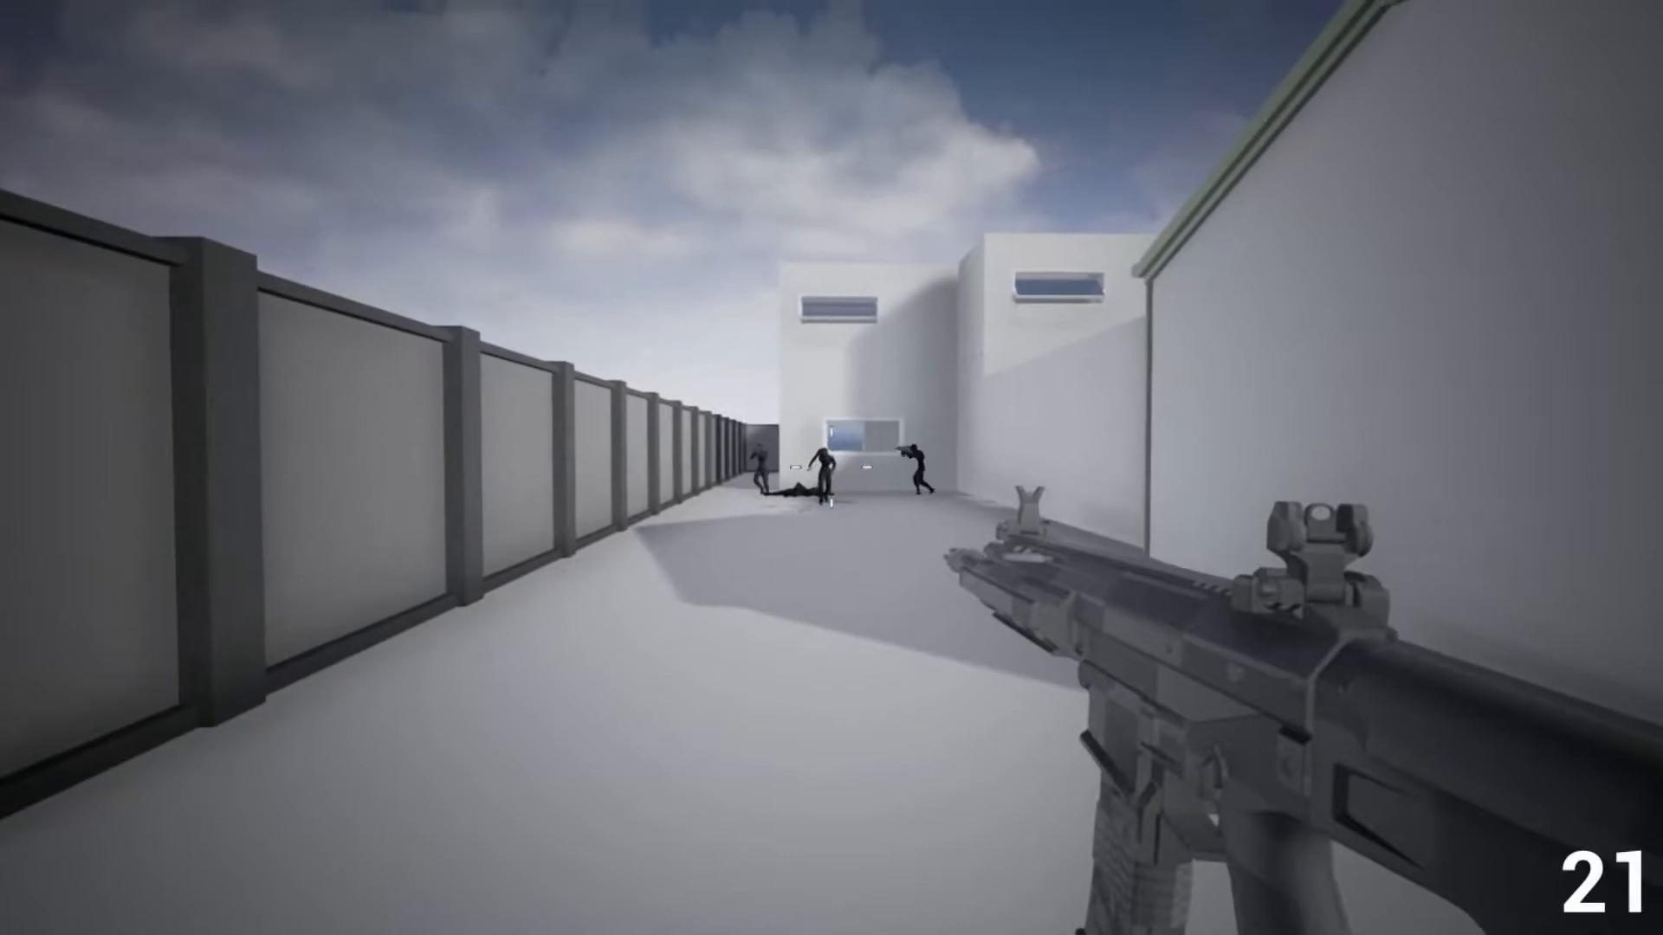
pyautogui.click(832, 466)
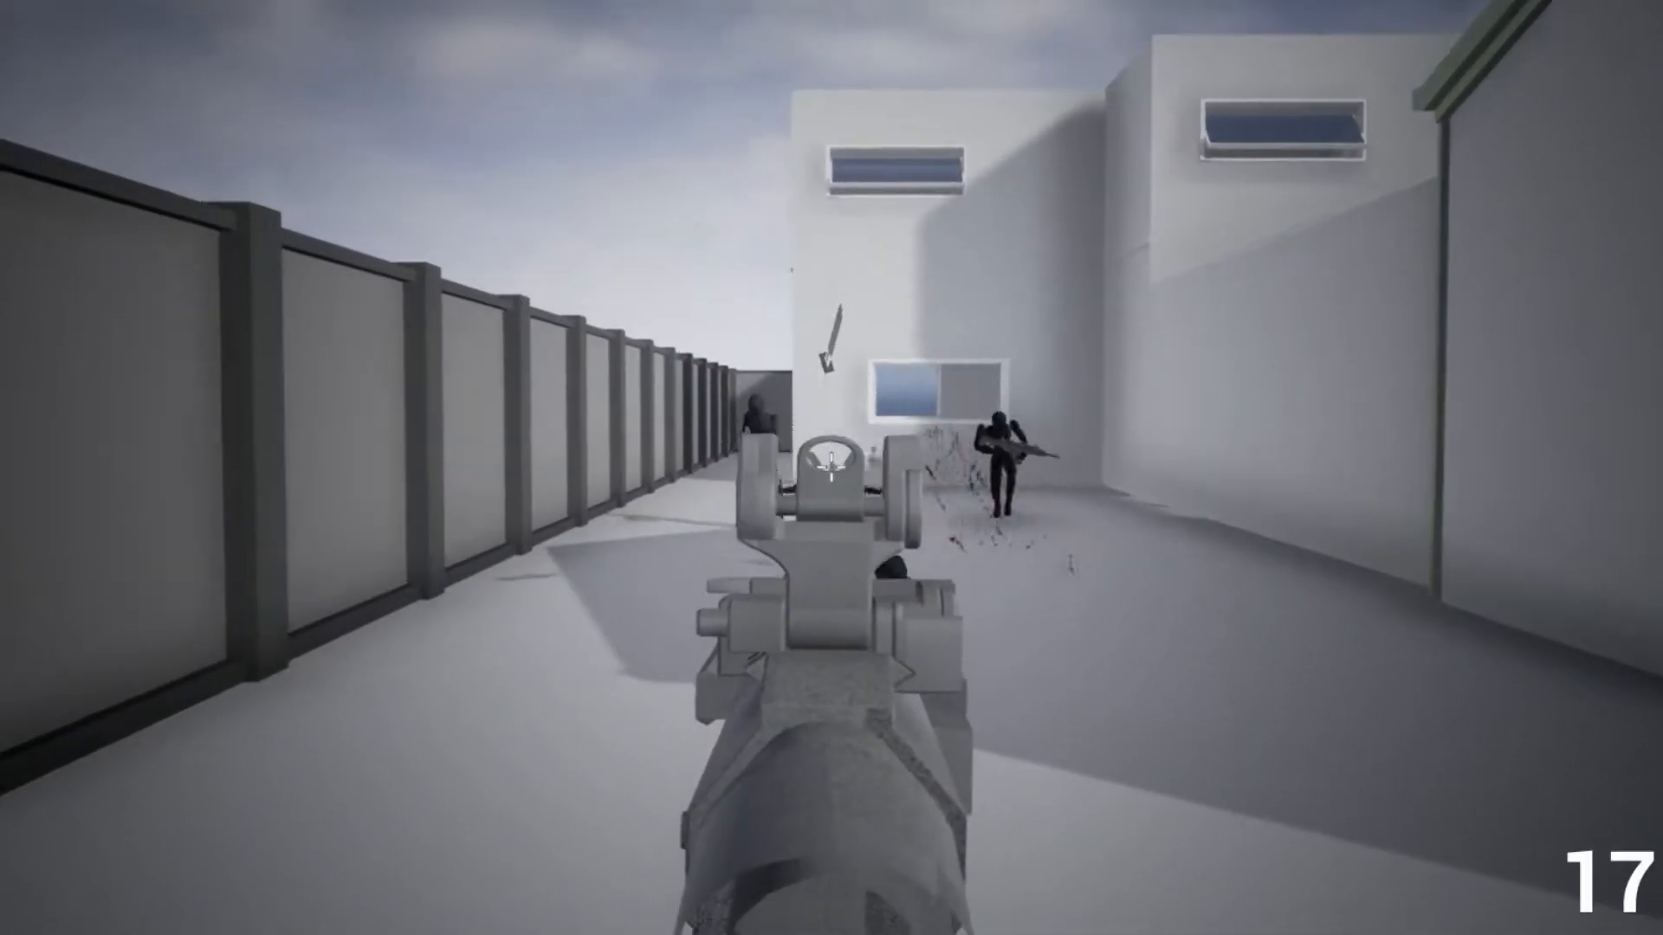
pyautogui.click(829, 468)
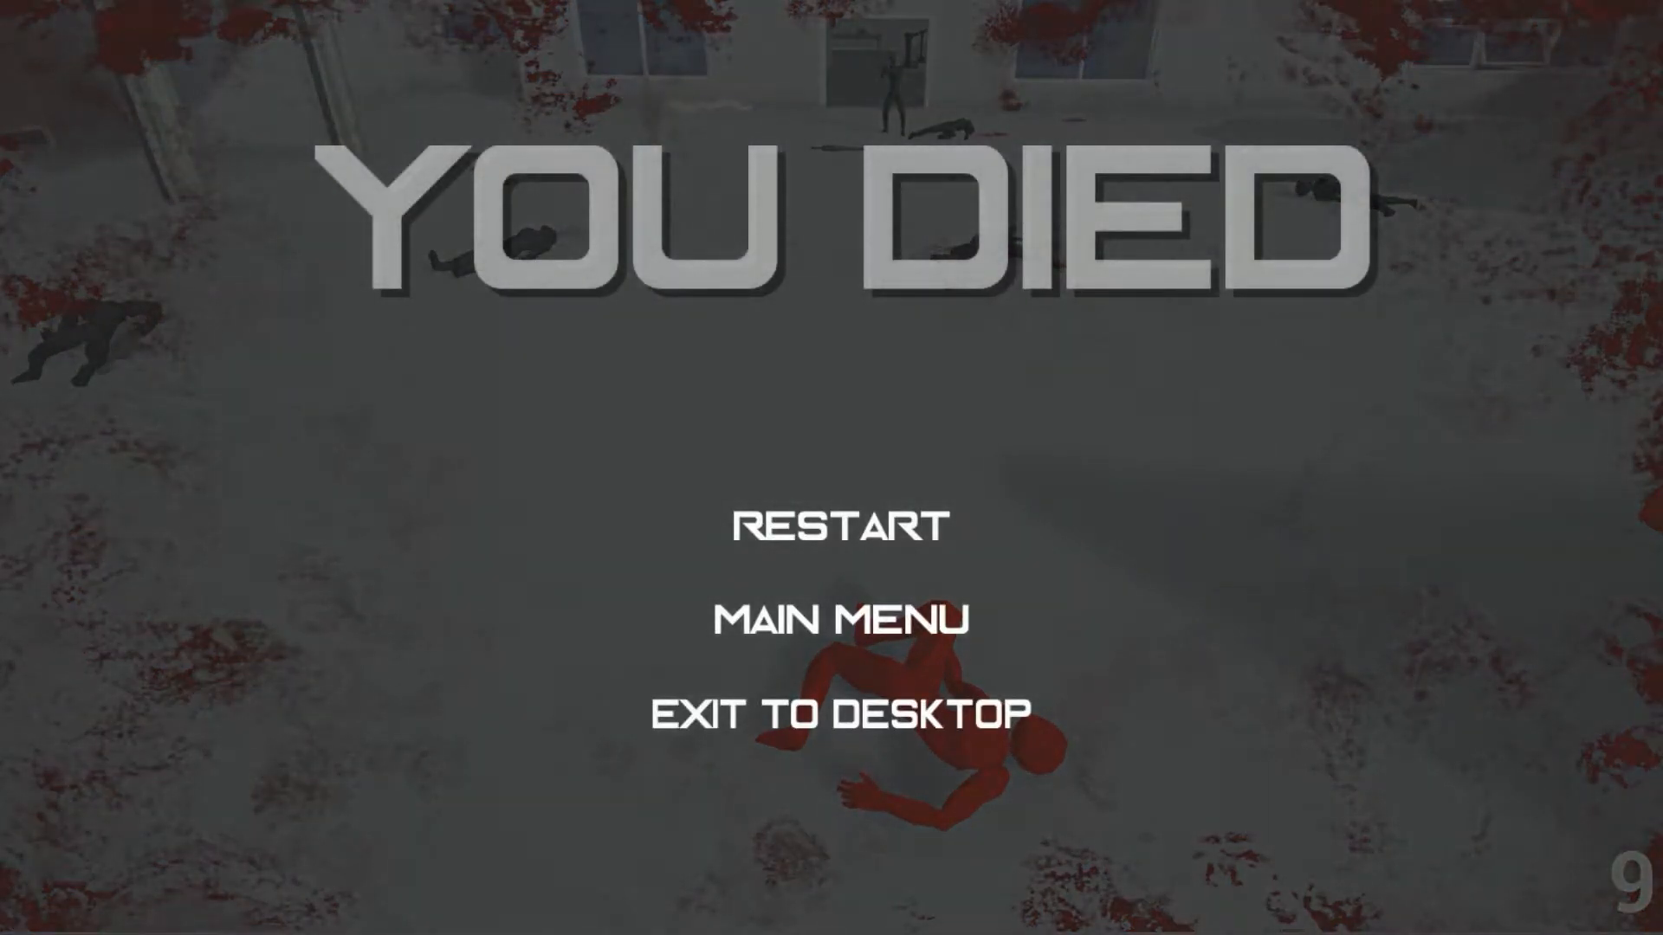
pyautogui.click(837, 544)
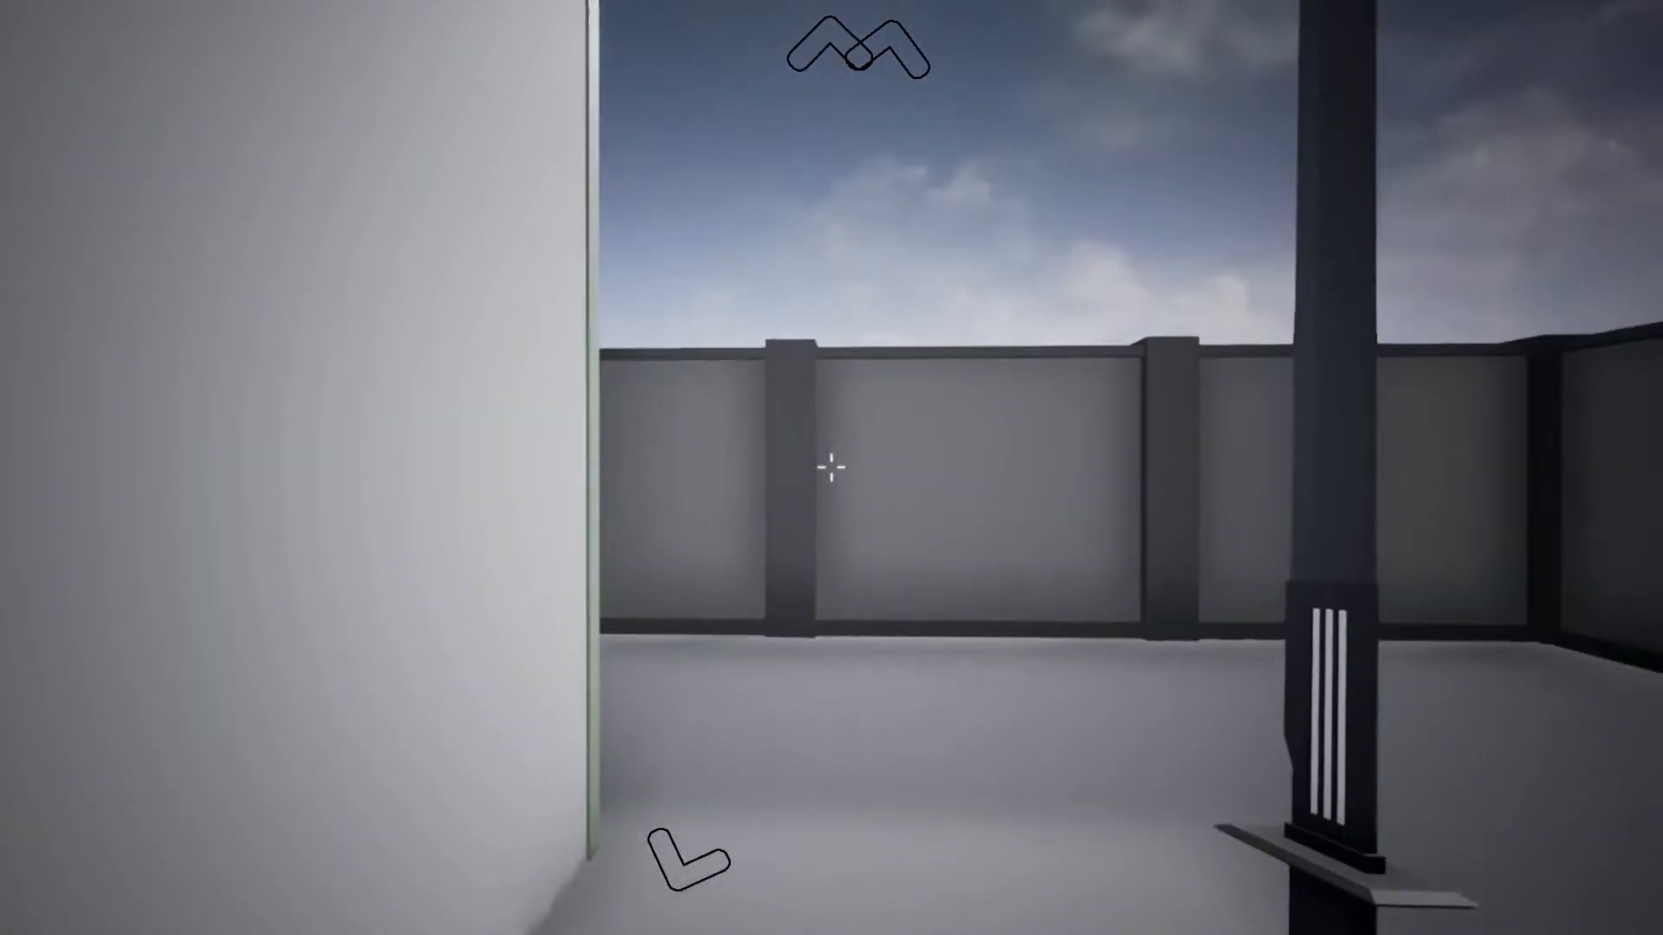
pyautogui.moveTo(829, 471)
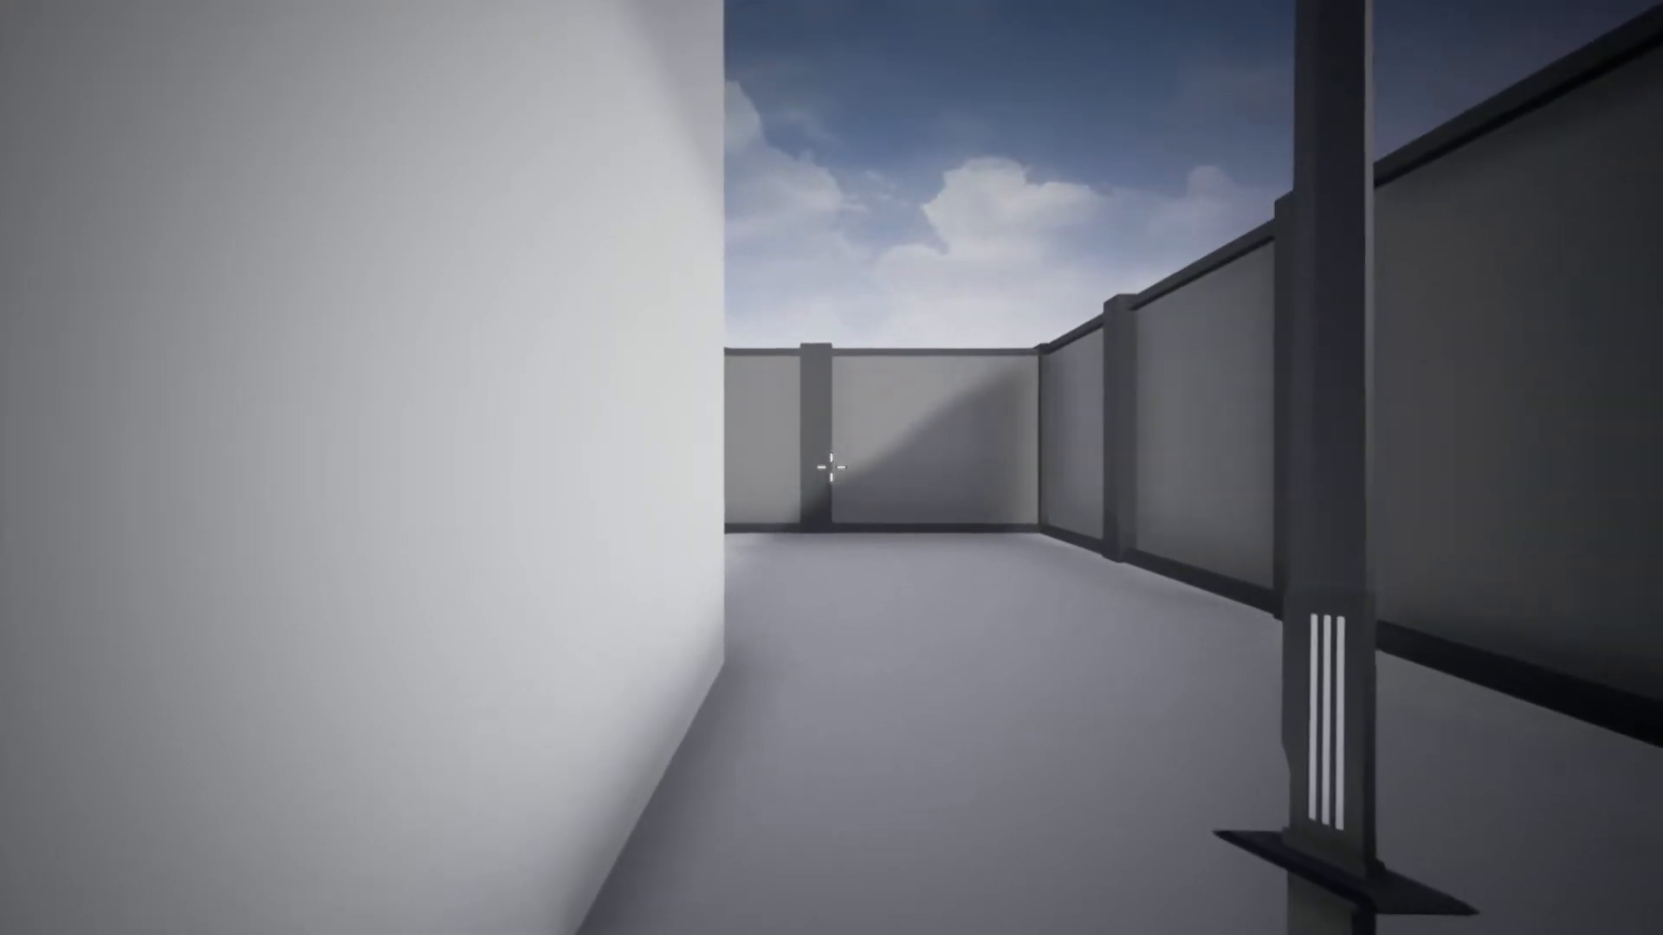
pyautogui.moveTo(832, 466)
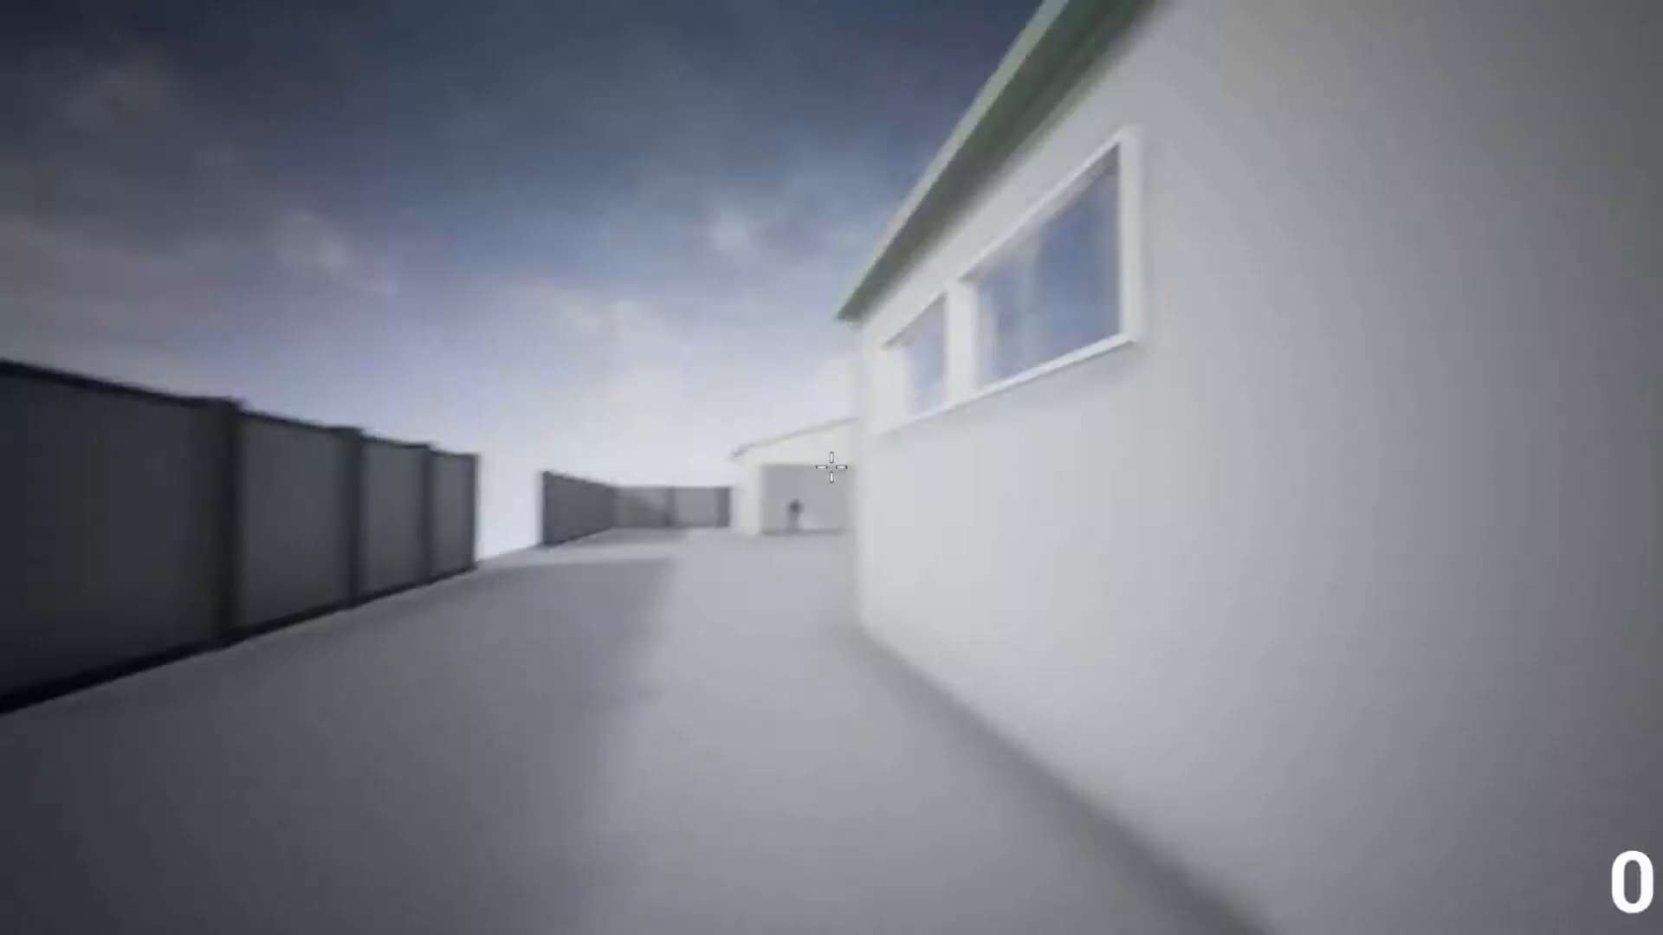
pyautogui.moveTo(825, 470)
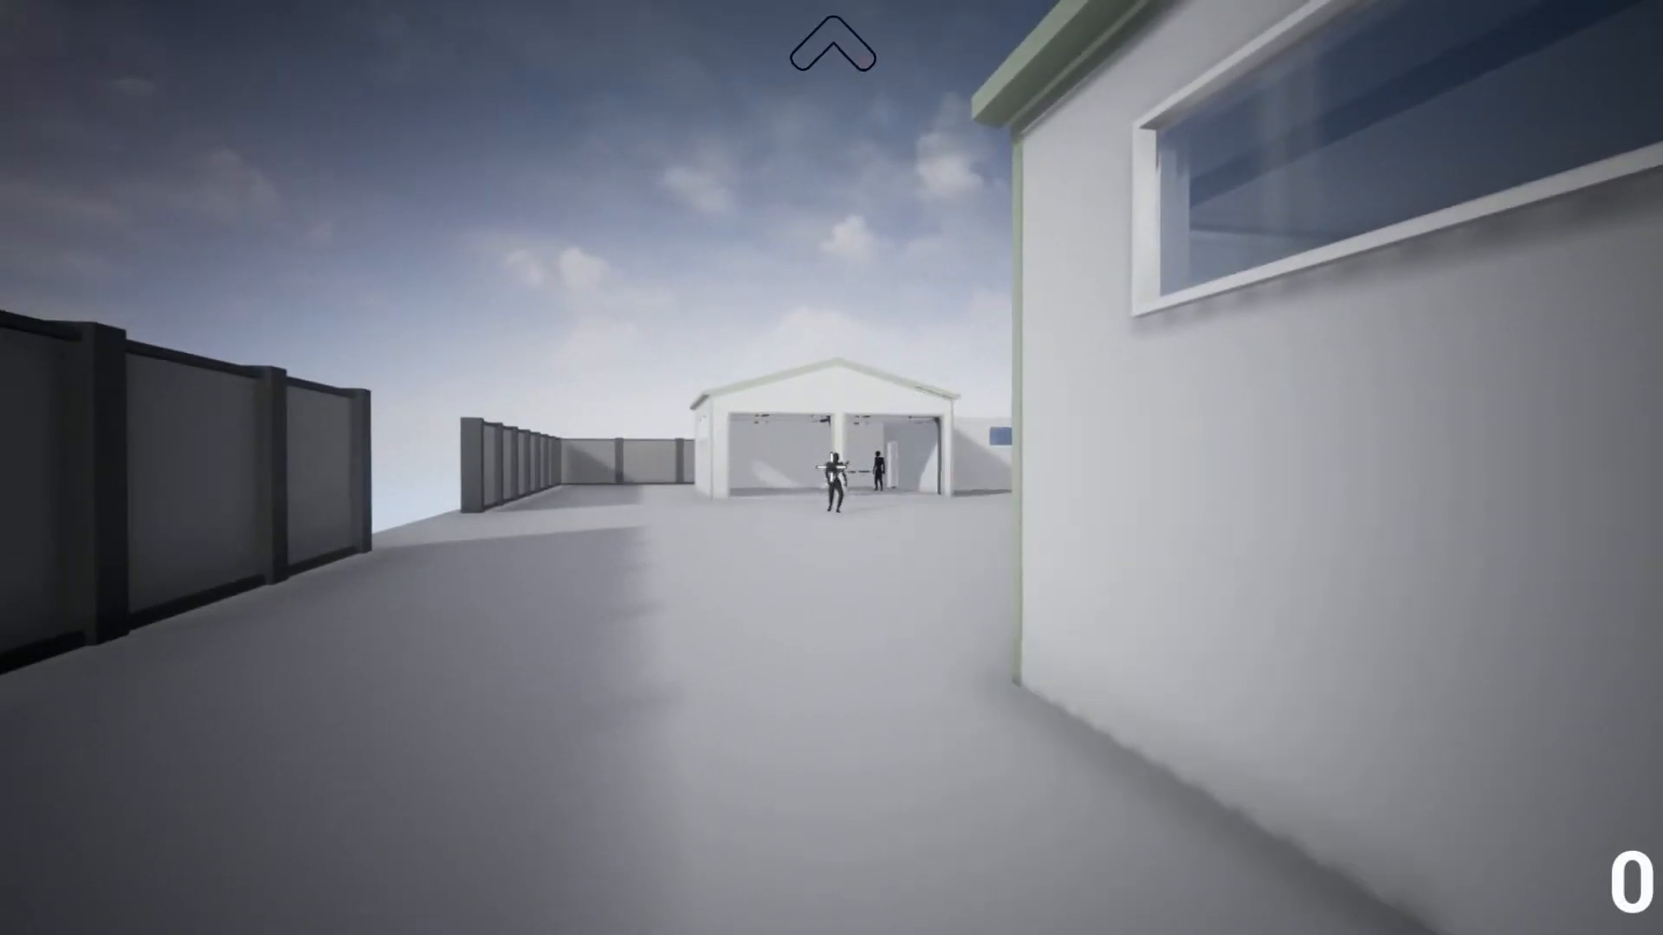
pyautogui.press('w')
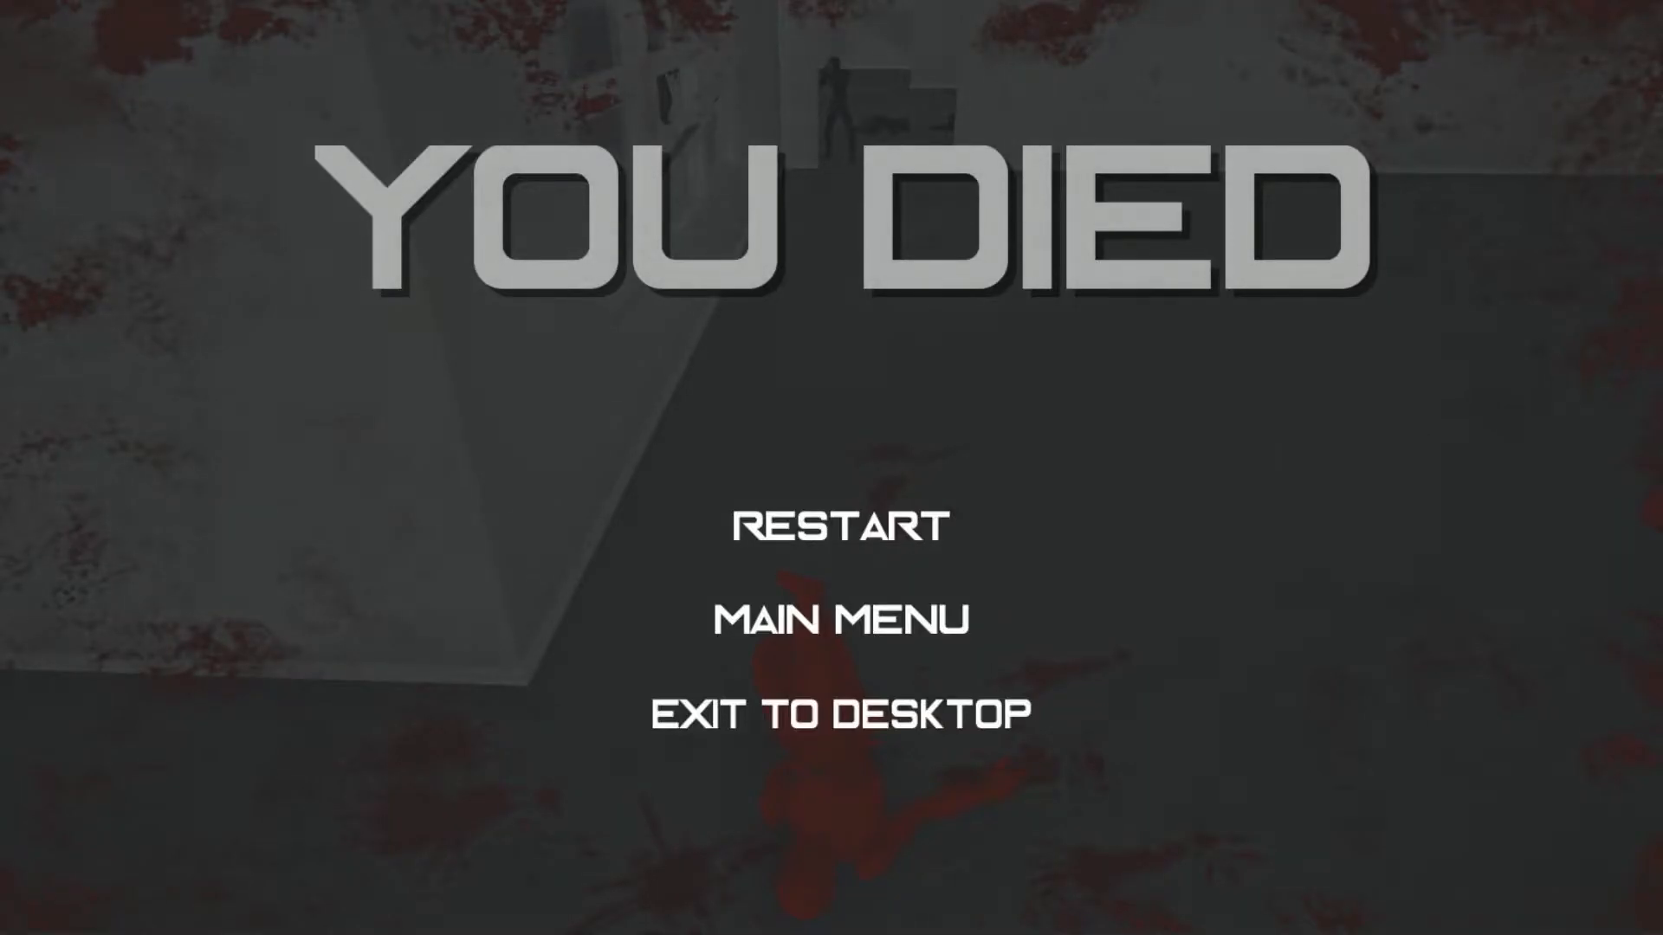
pyautogui.moveTo(838, 546)
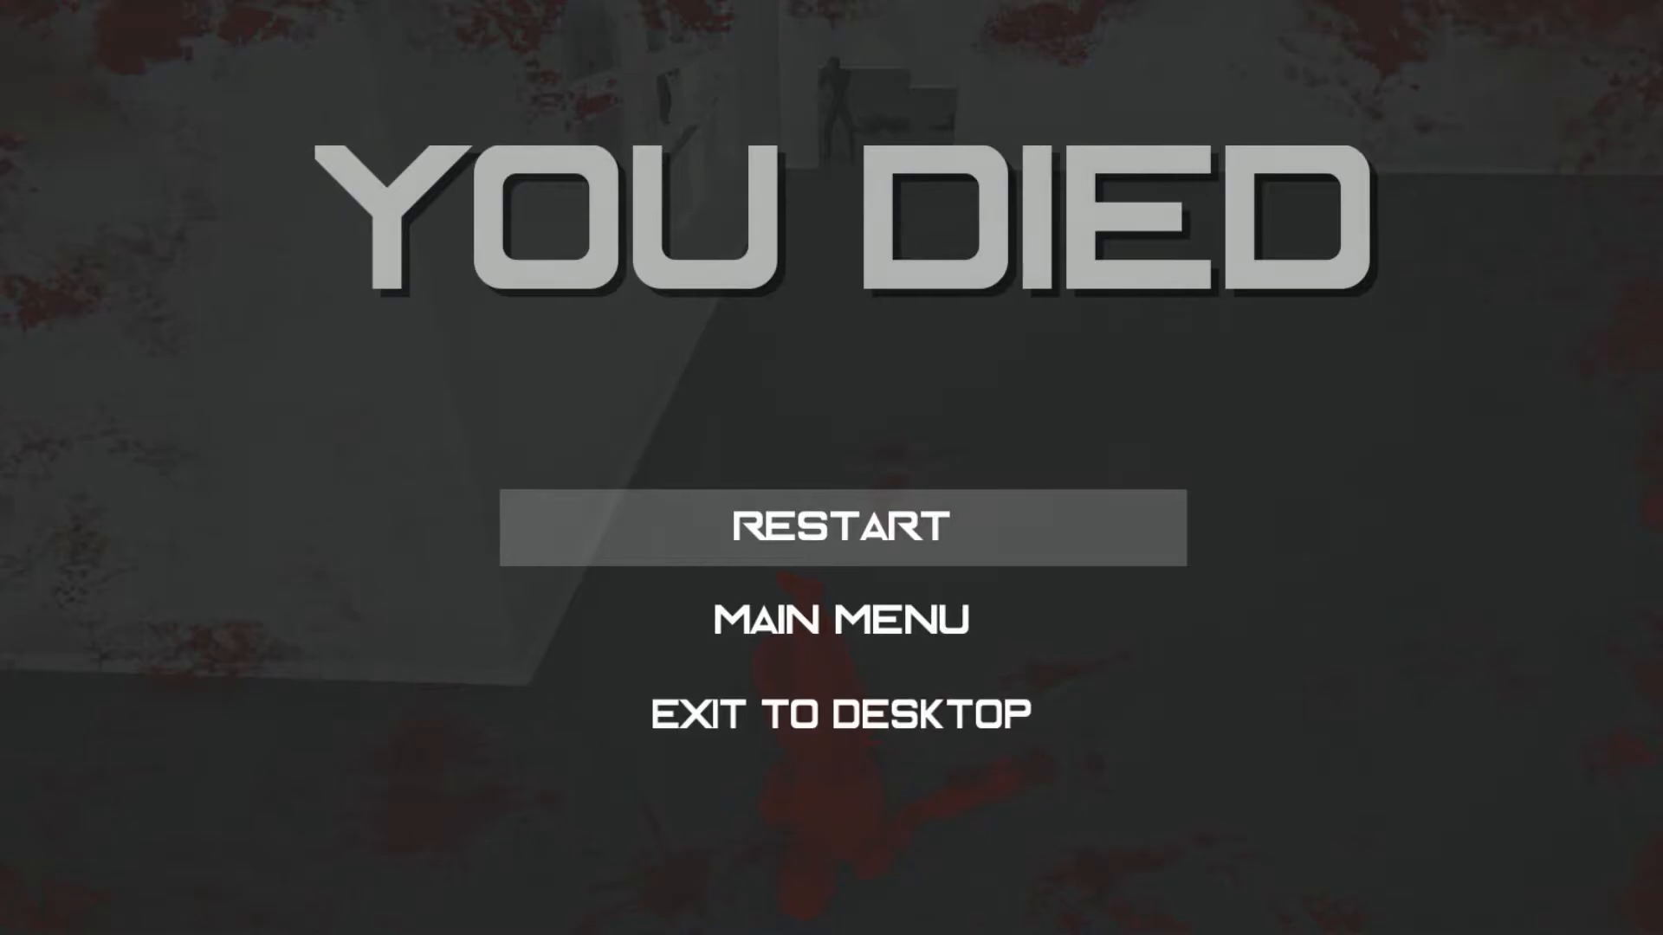
pyautogui.click(839, 529)
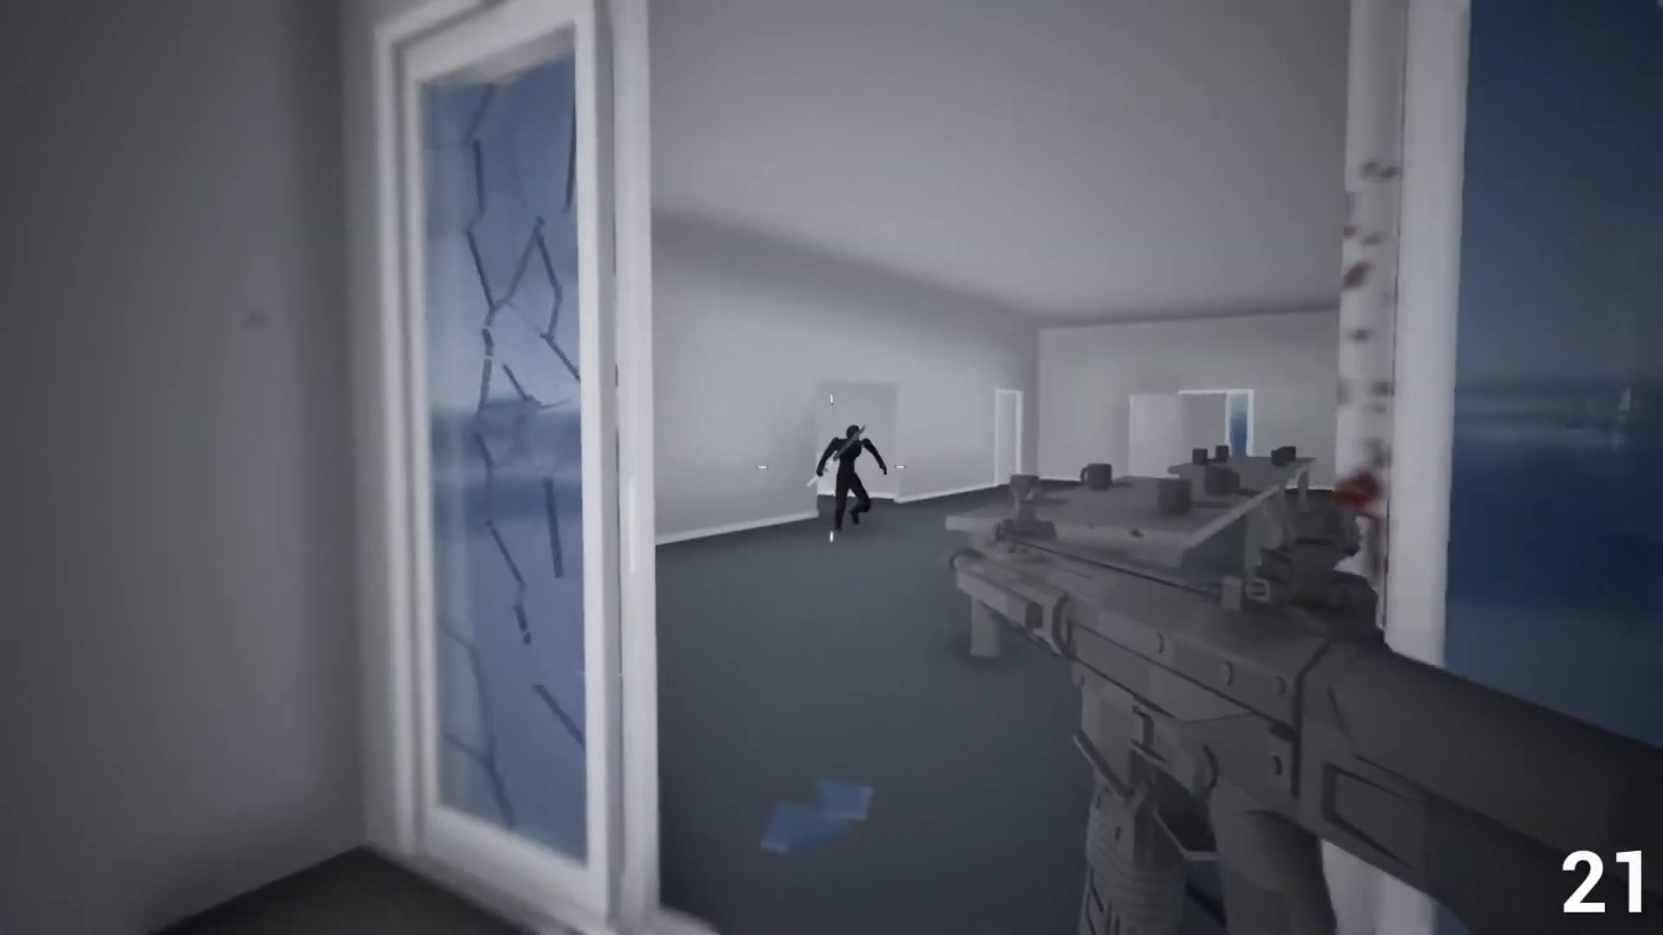
pyautogui.click(847, 462)
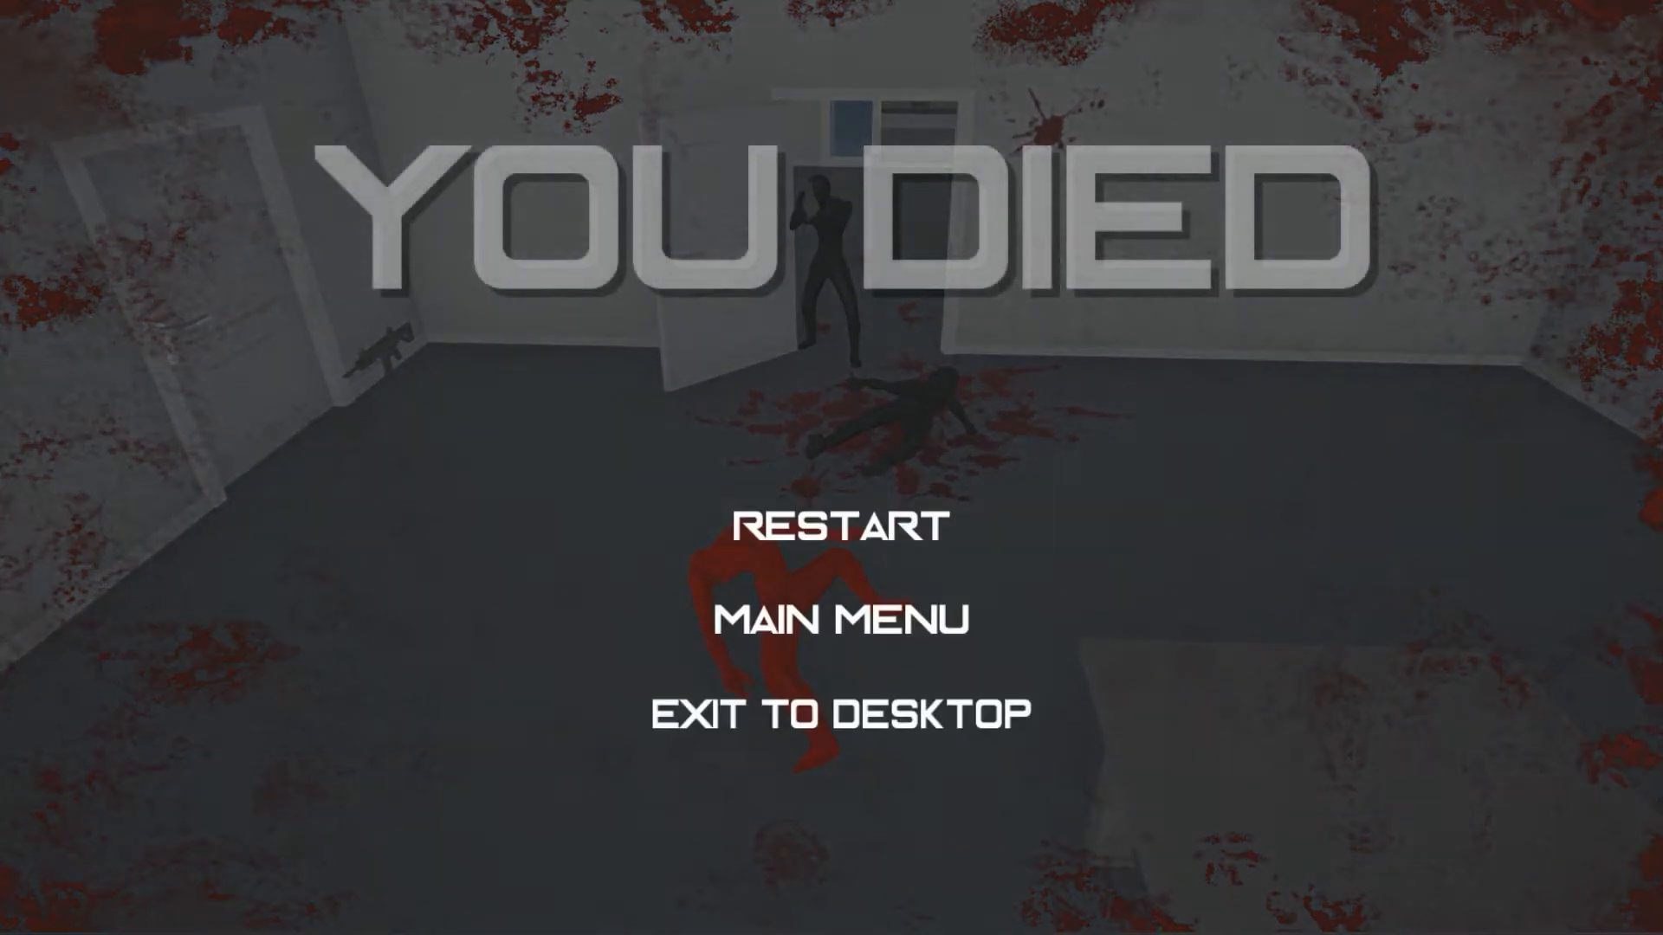
pyautogui.click(834, 530)
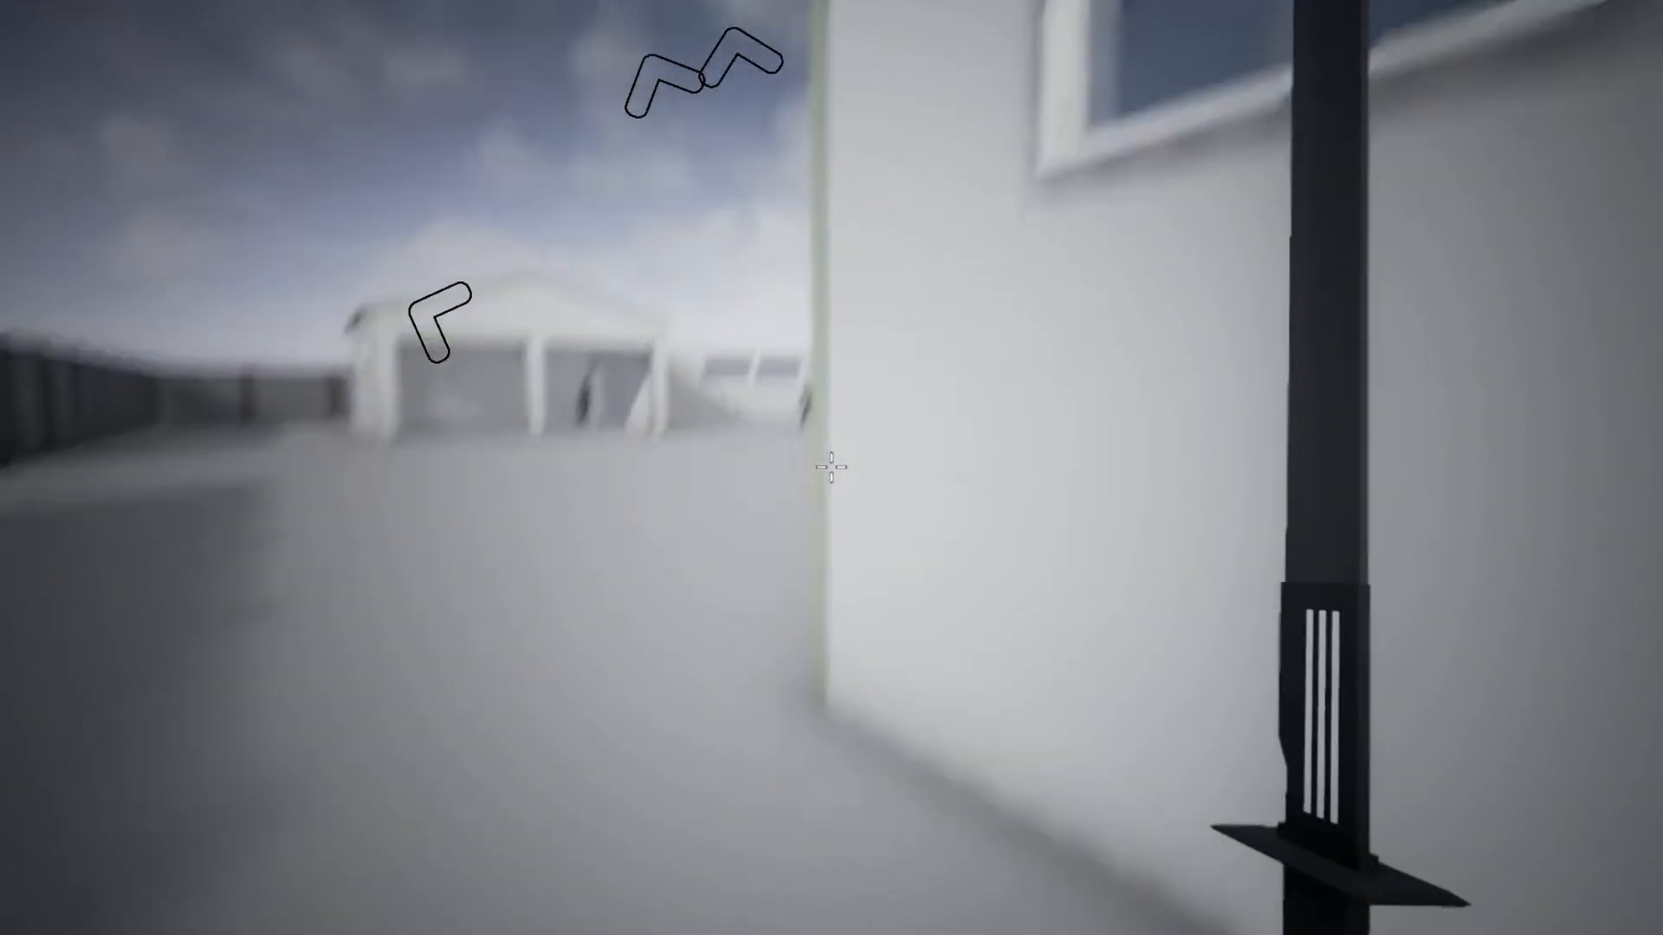
pyautogui.moveTo(831, 467)
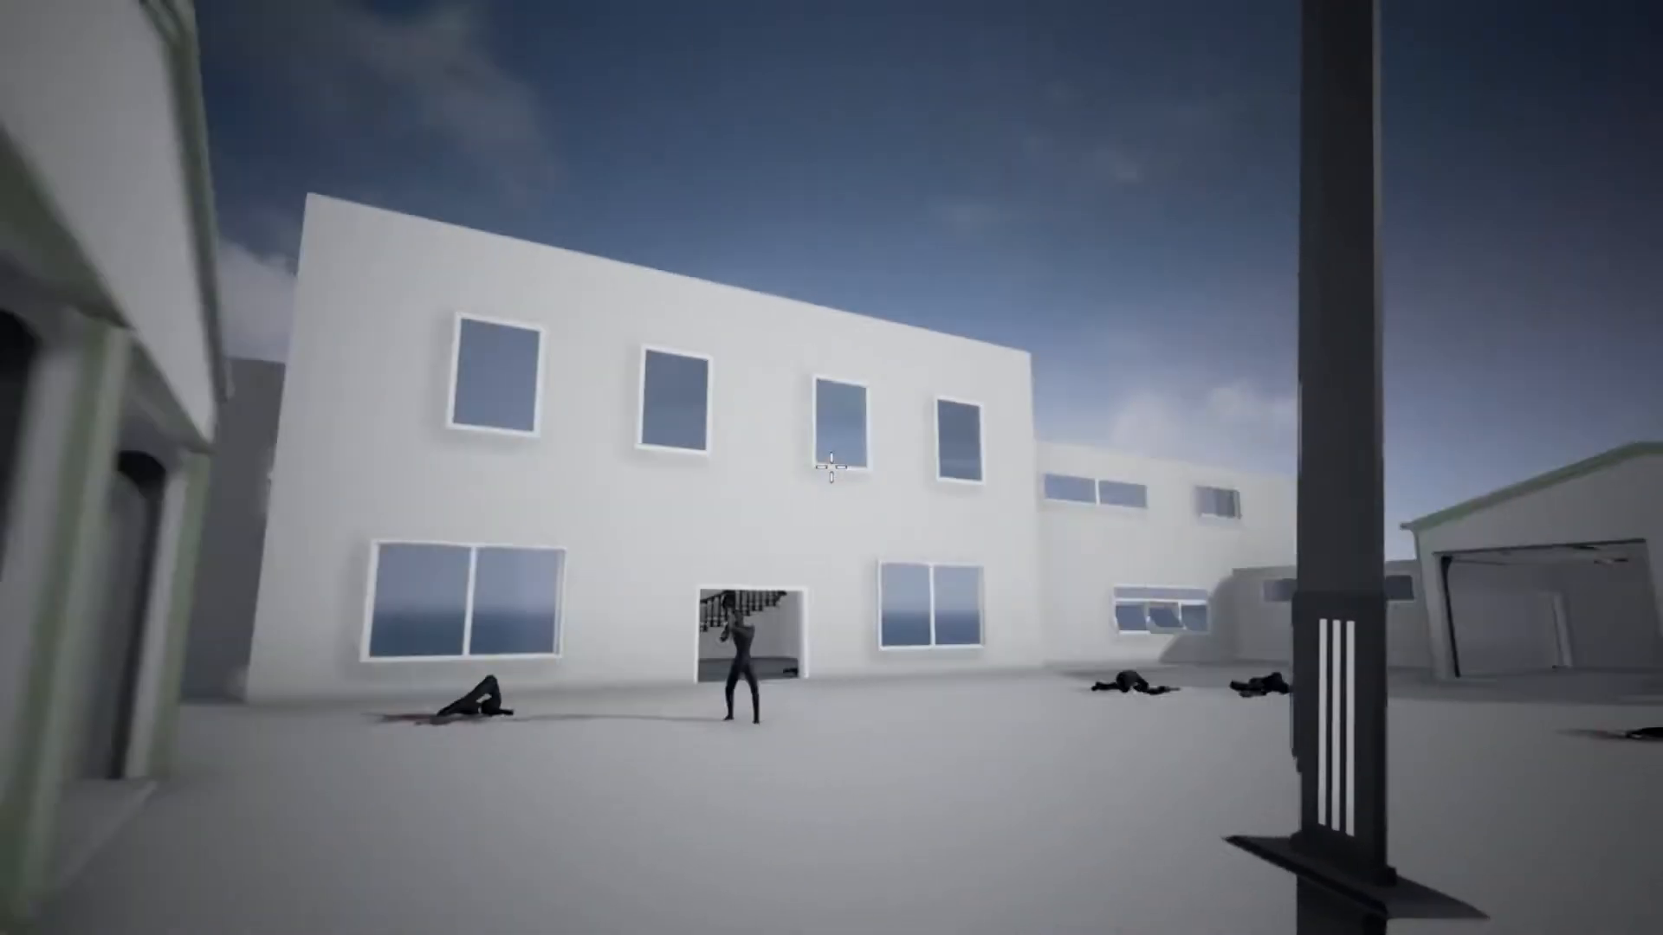
pyautogui.click(828, 473)
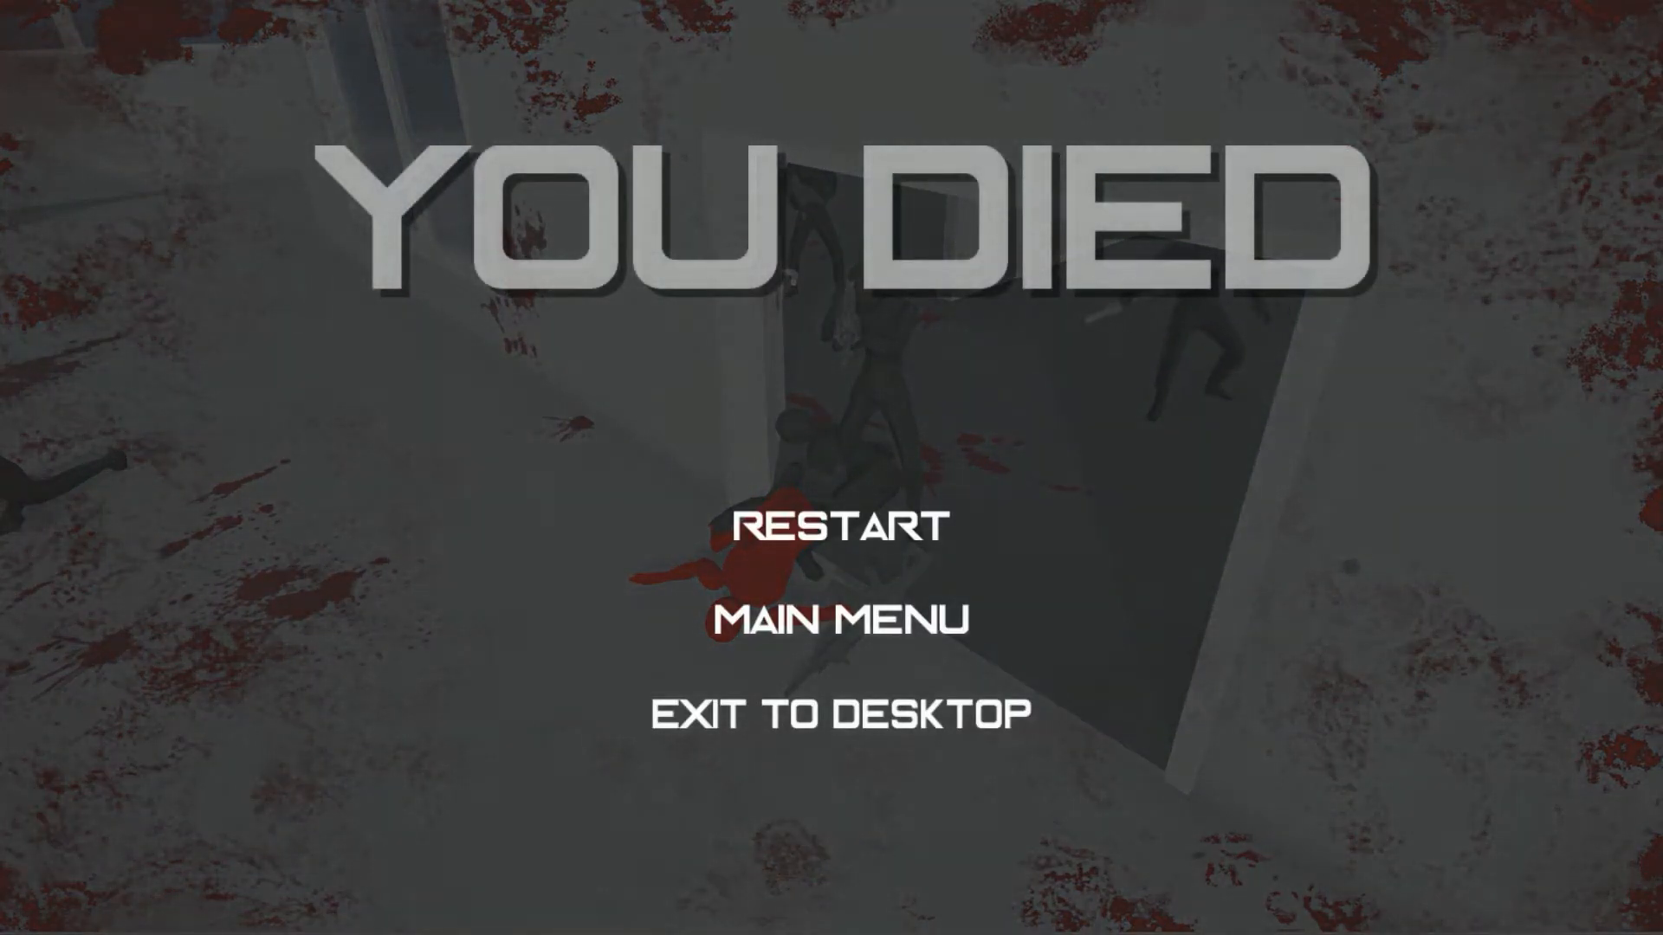
pyautogui.moveTo(841, 529)
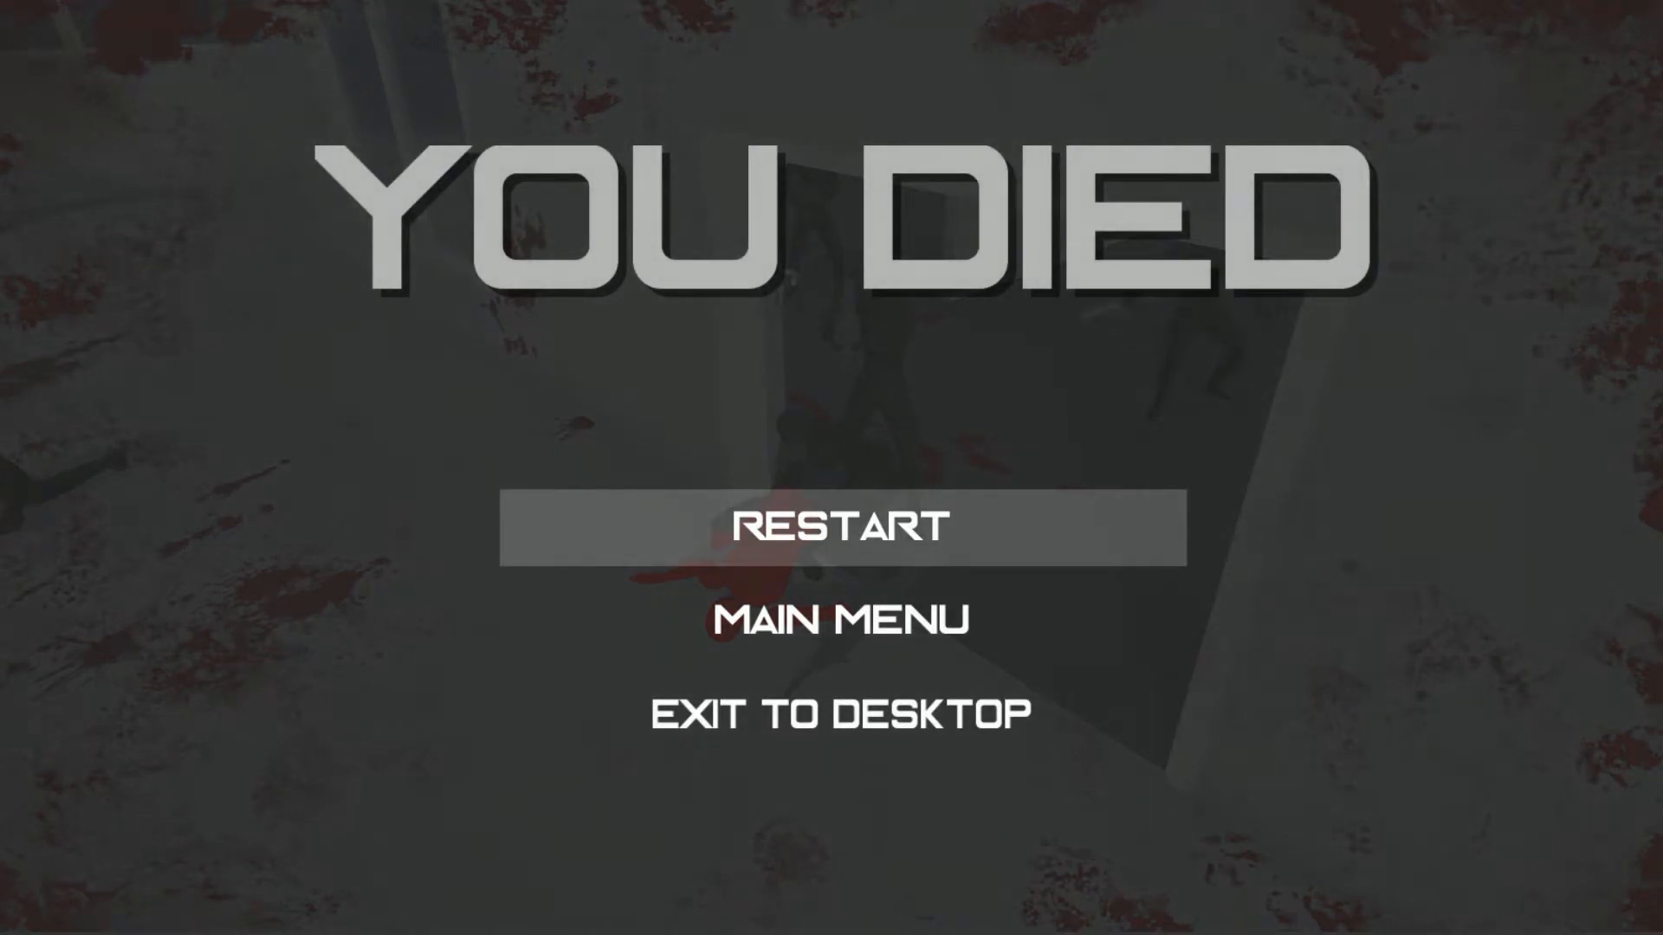
pyautogui.click(839, 536)
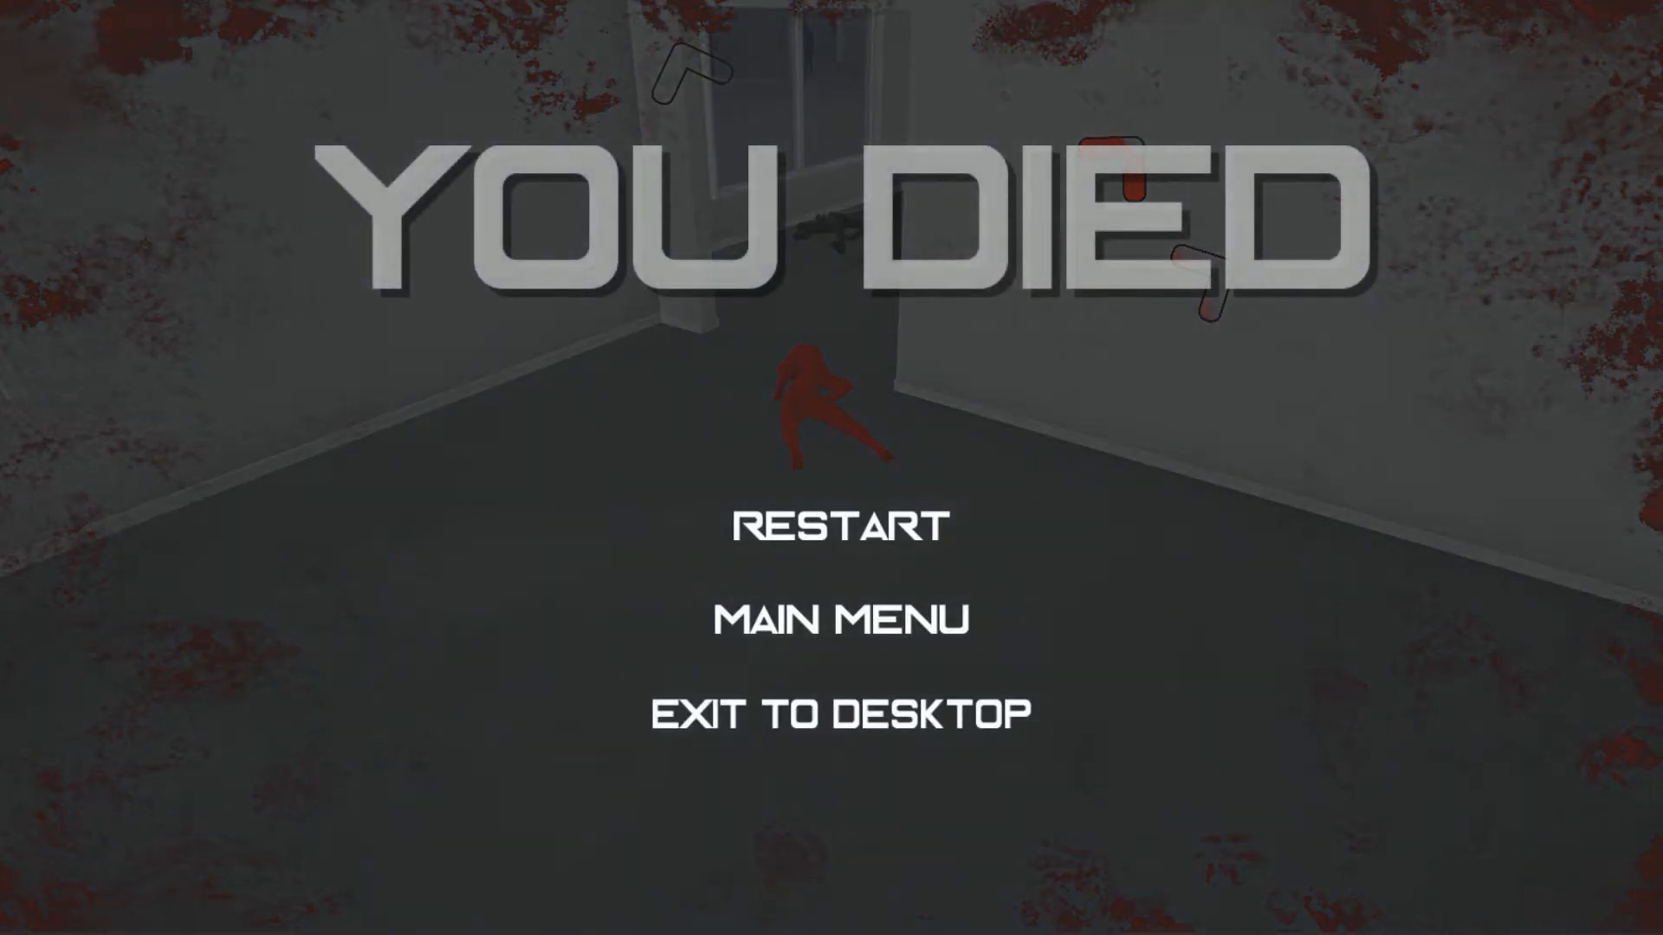
pyautogui.click(832, 527)
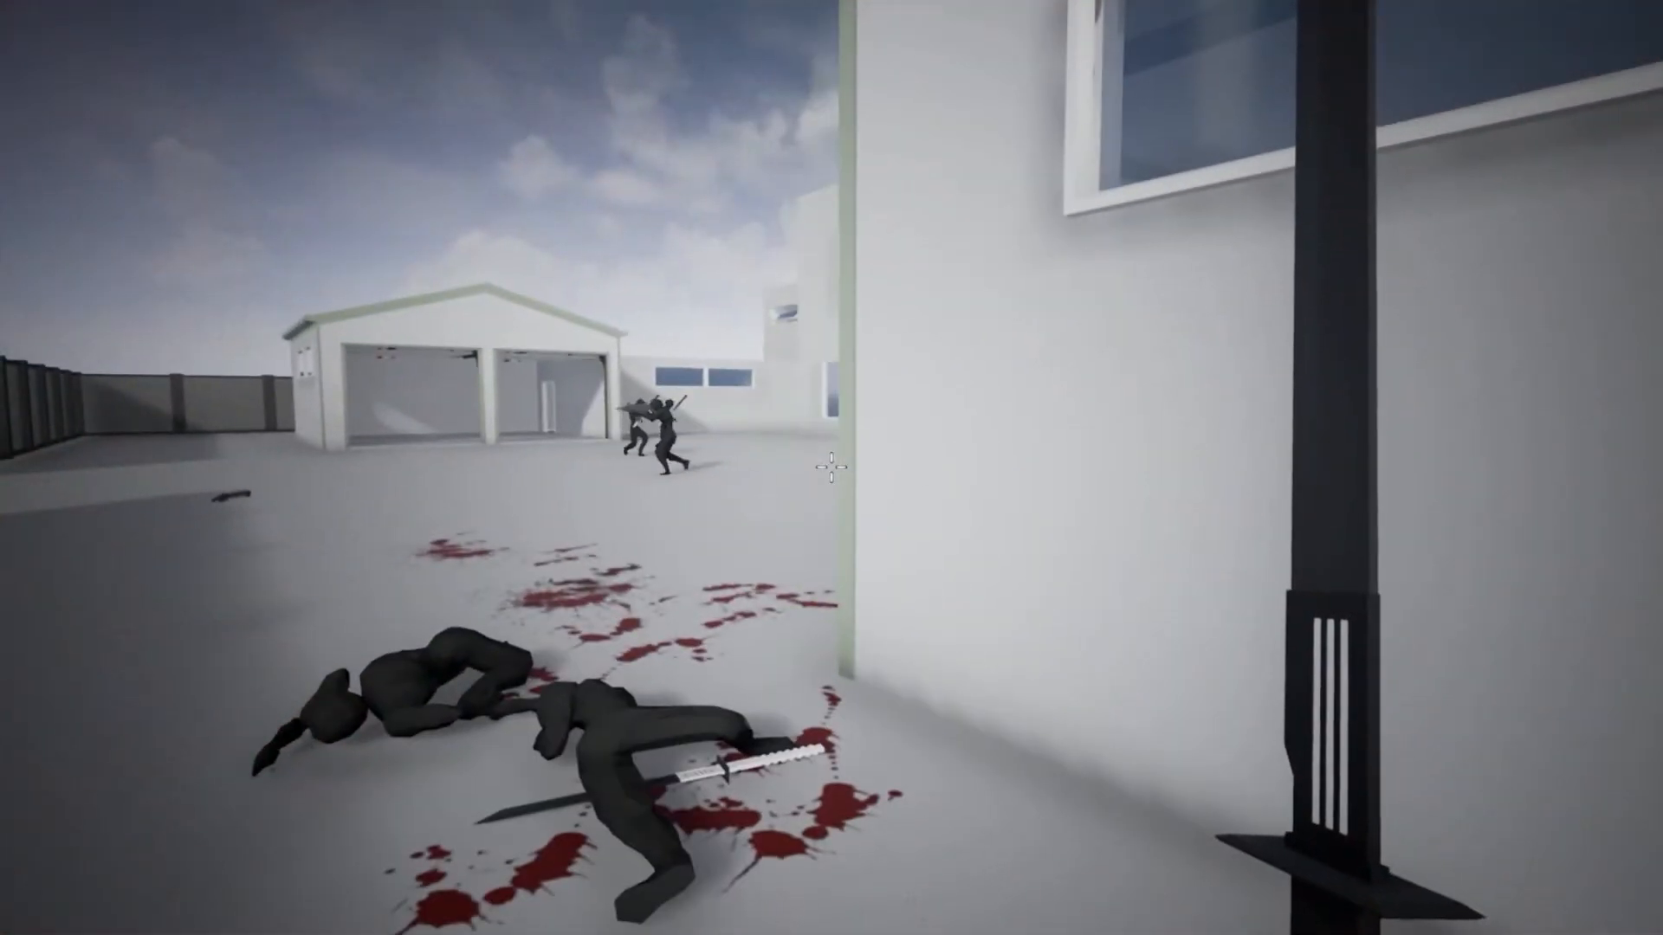
pyautogui.moveTo(831, 470)
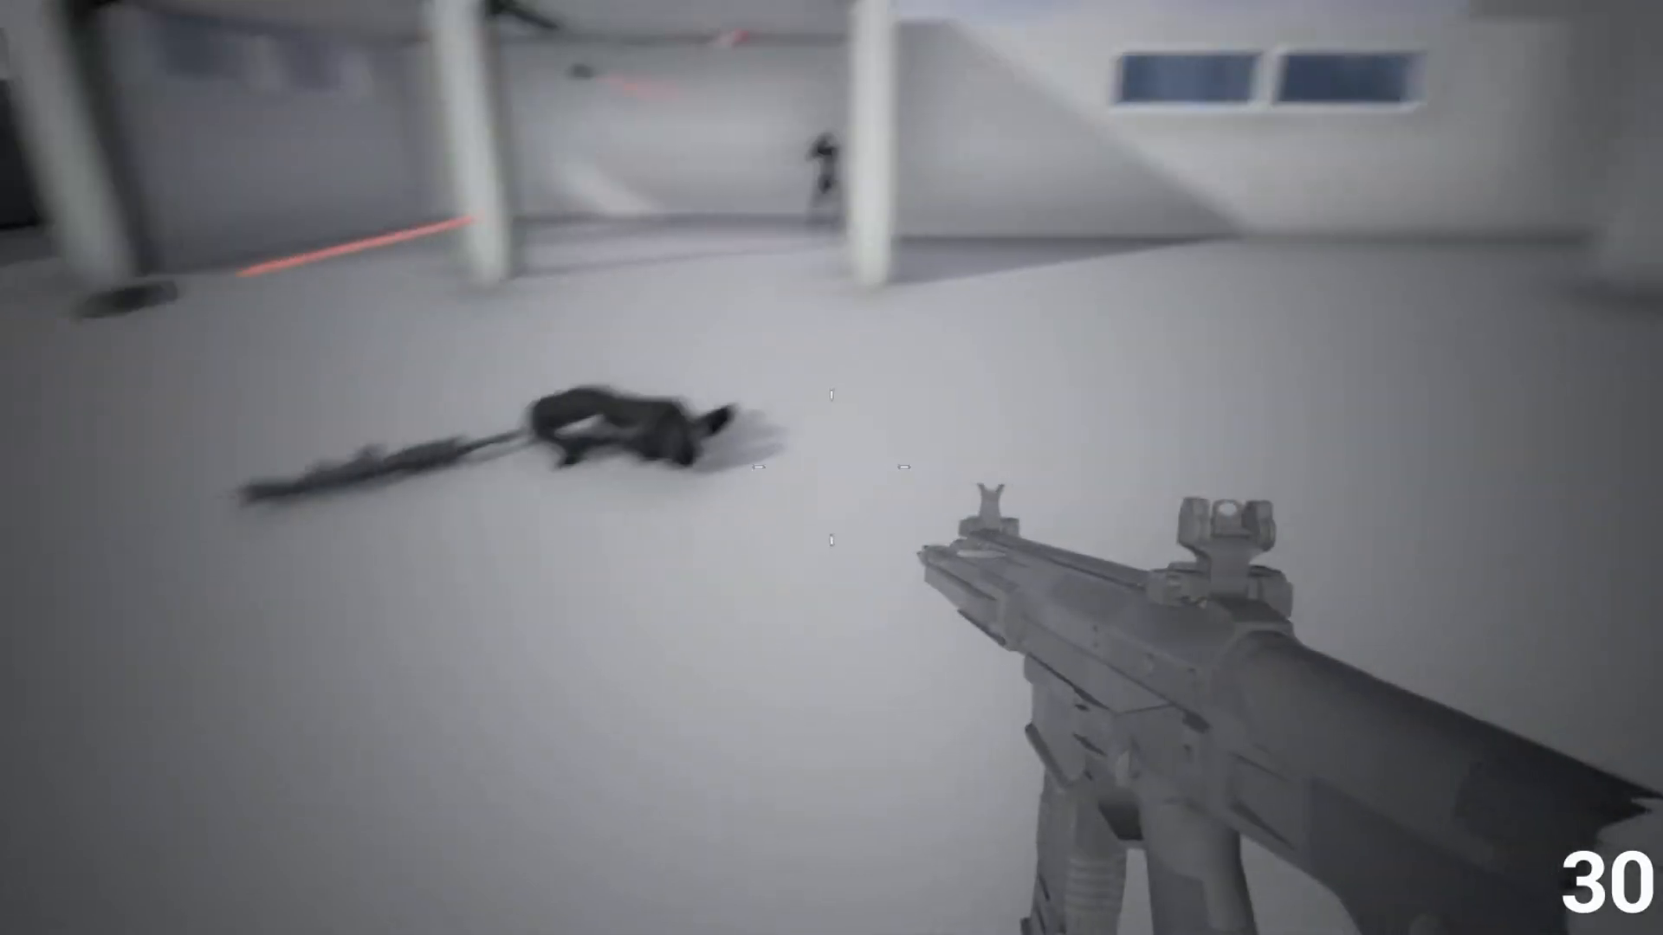
pyautogui.click(833, 465)
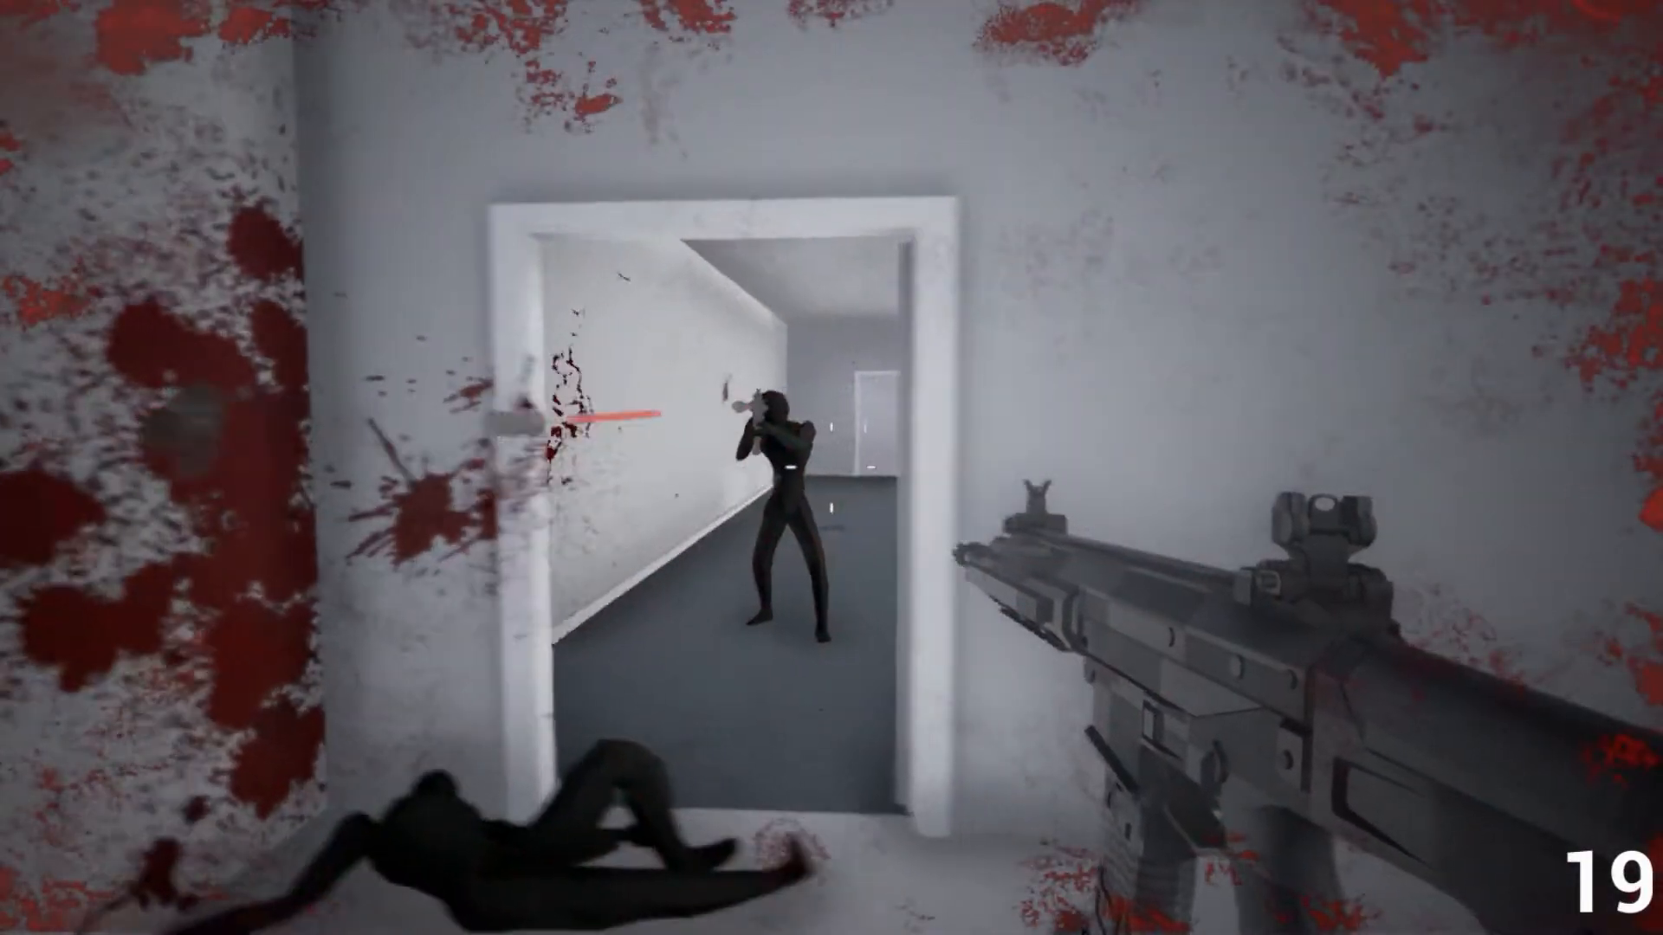
pyautogui.click(779, 432)
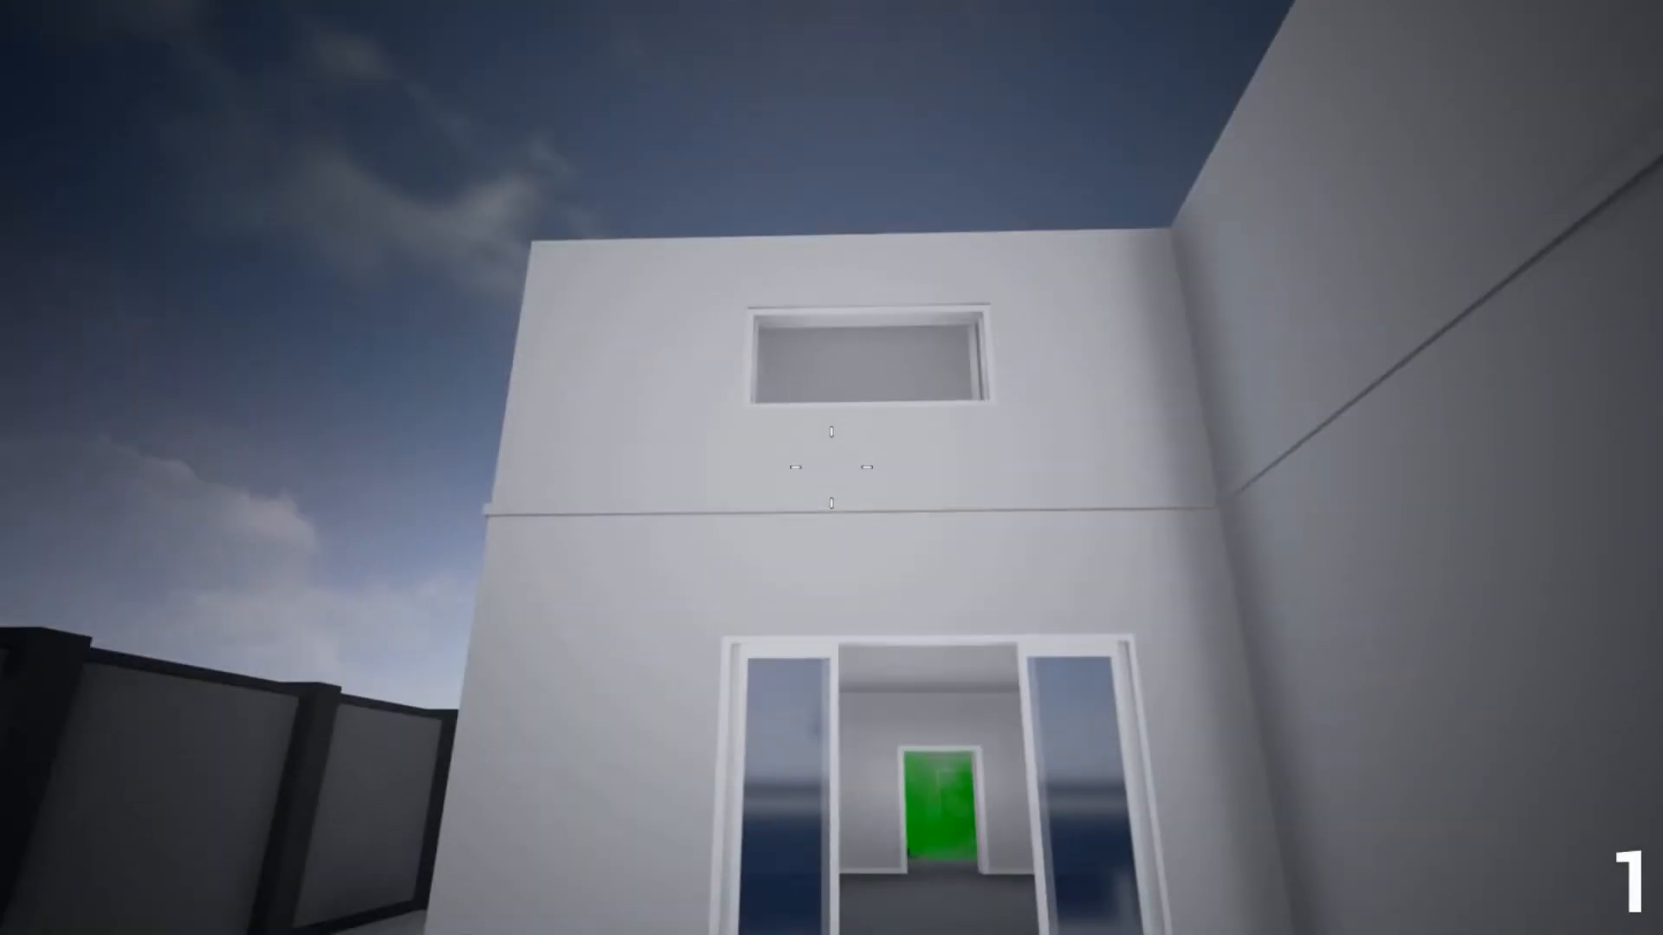
pyautogui.click(830, 465)
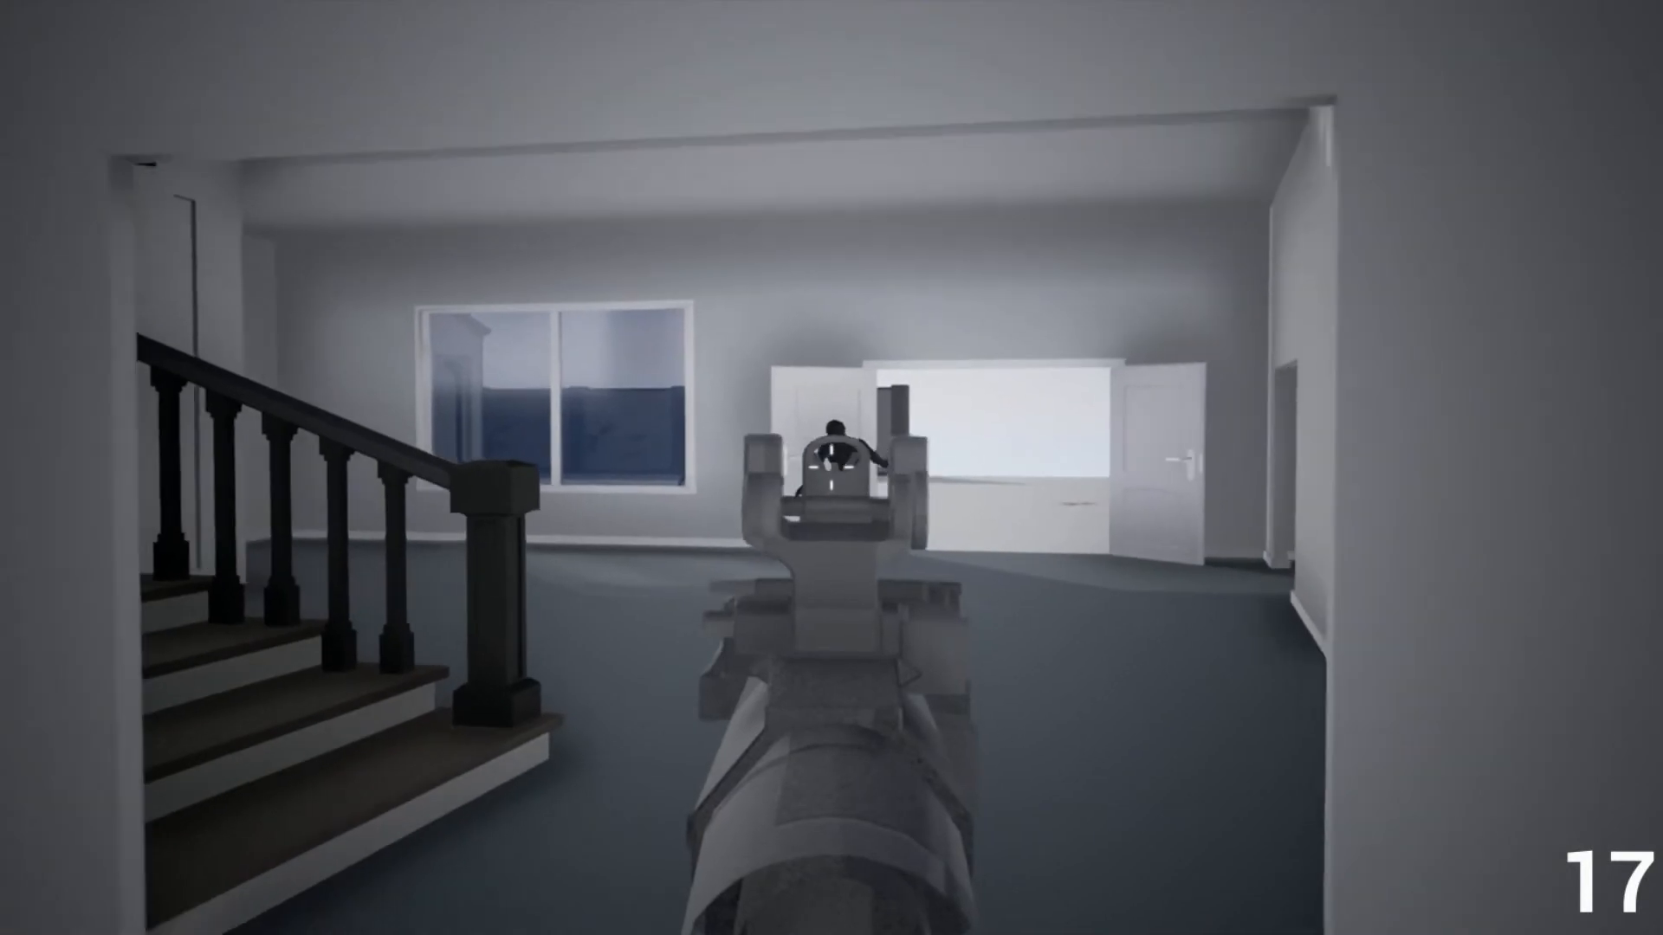
pyautogui.click(827, 470)
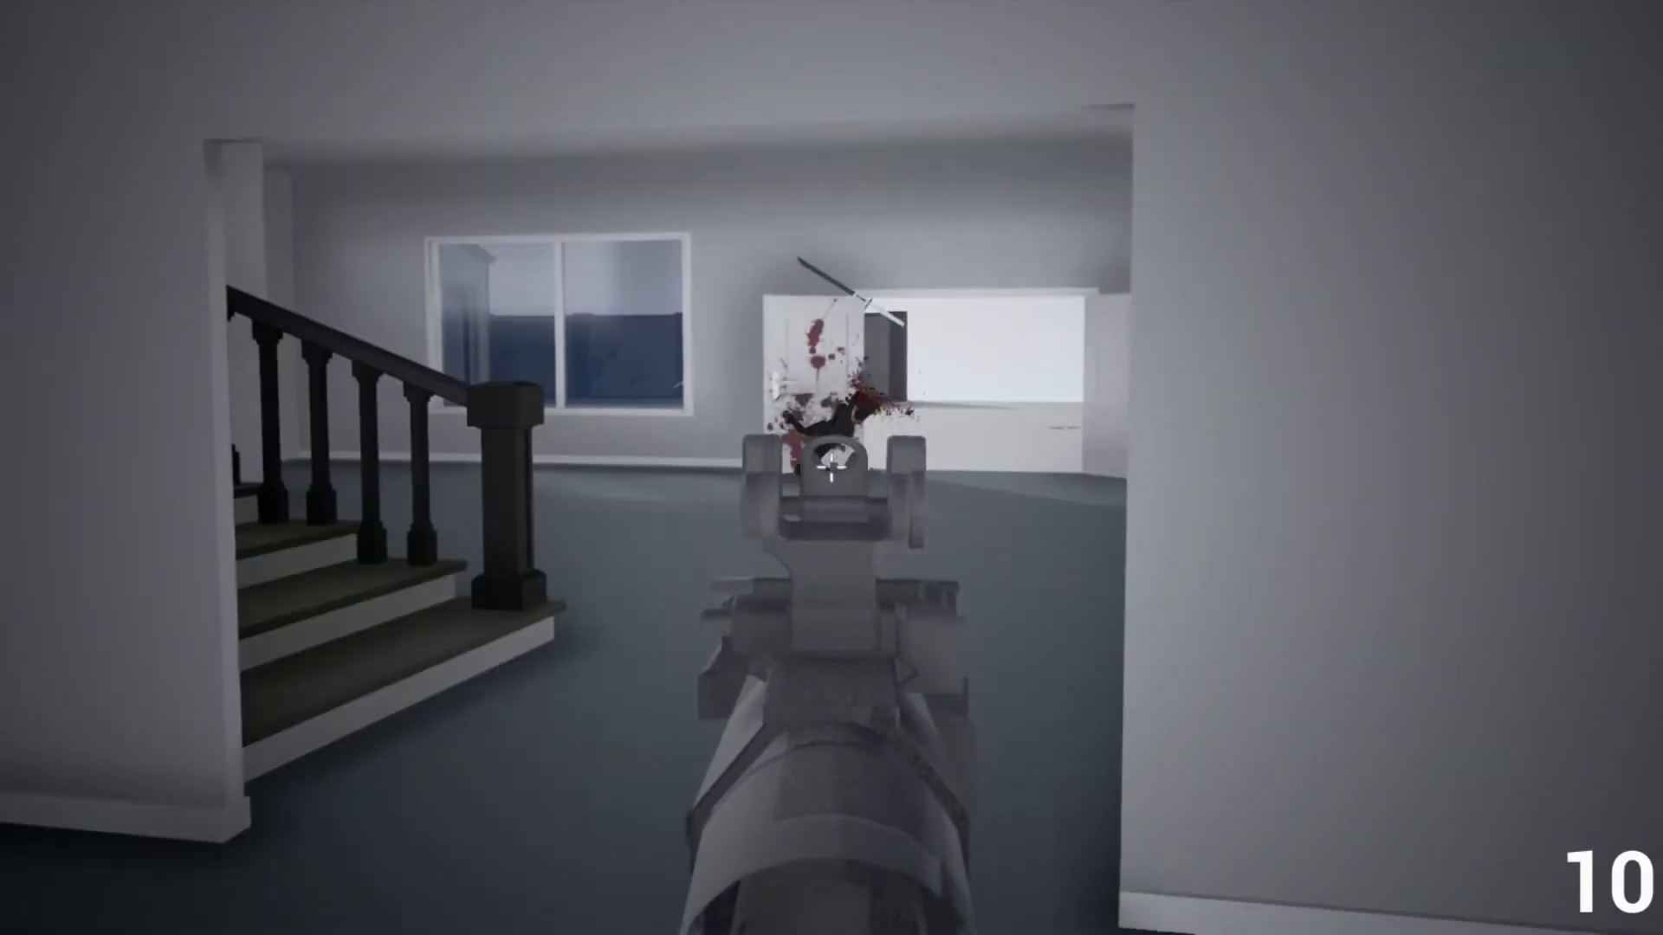
pyautogui.click(831, 476)
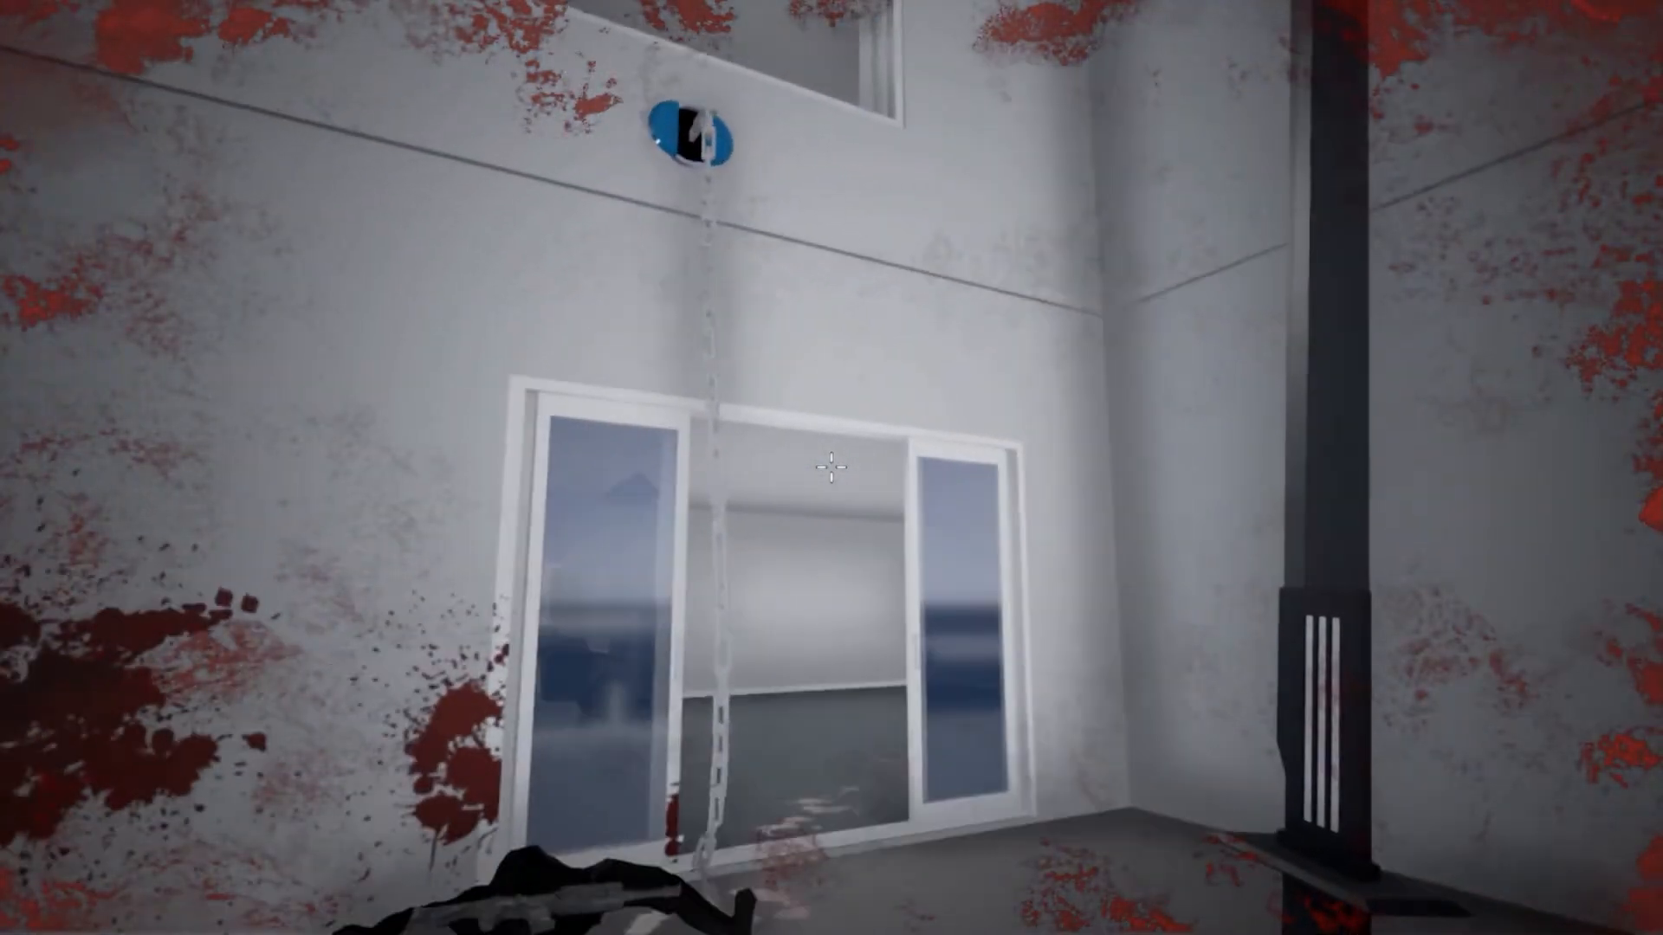
pyautogui.moveTo(830, 468)
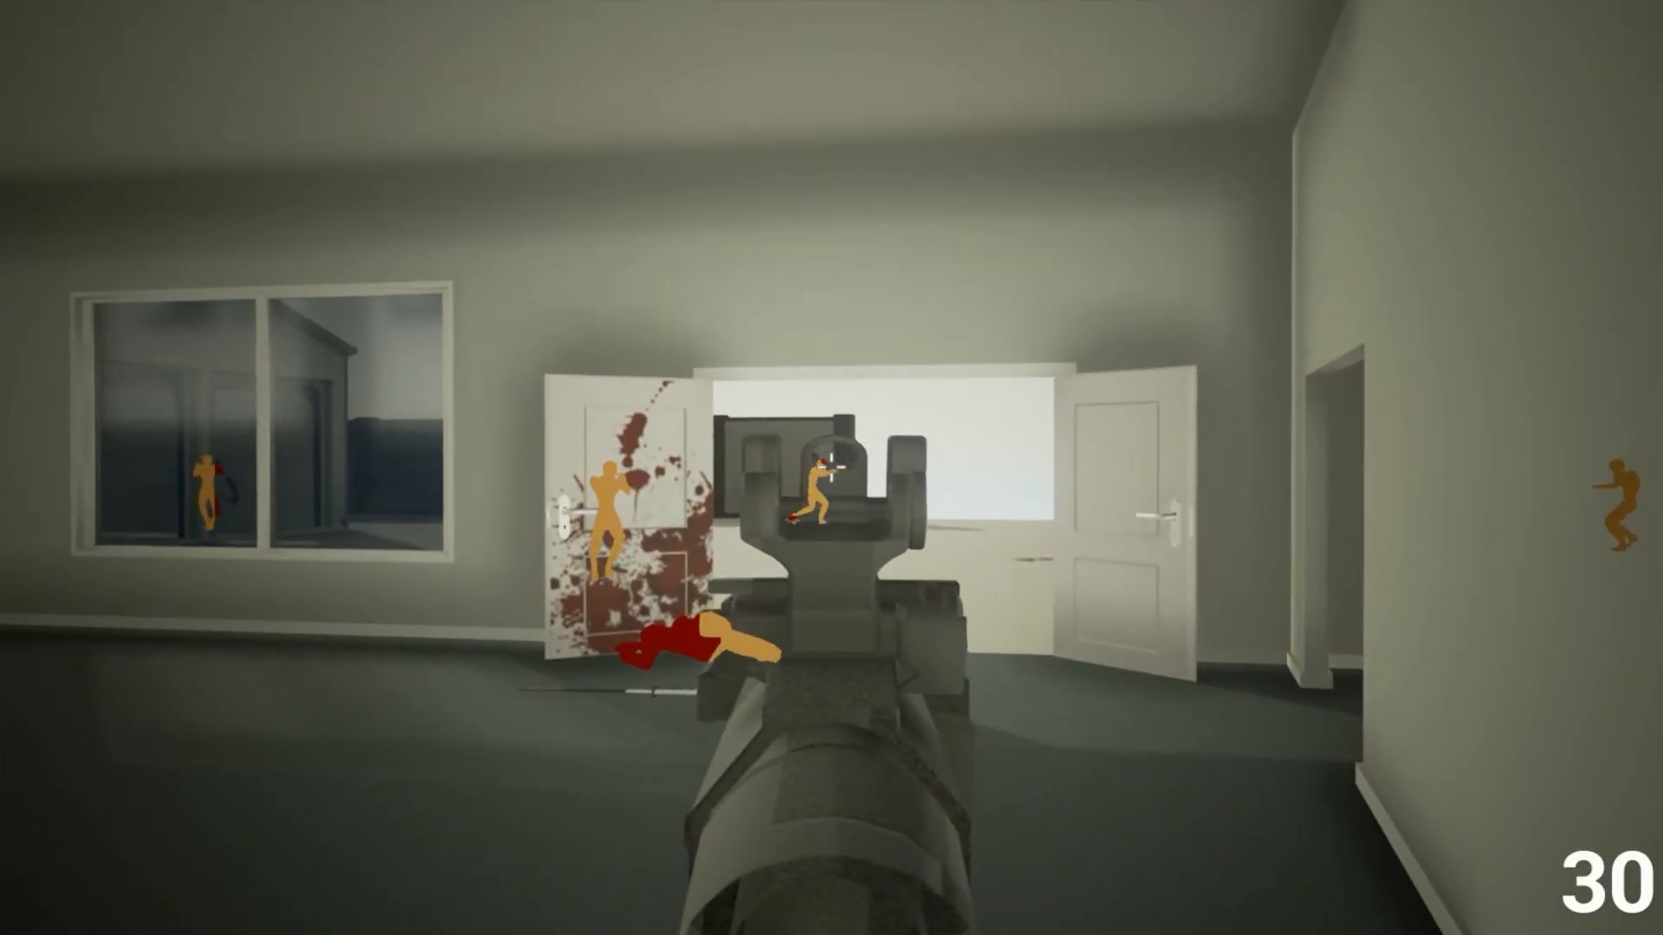
pyautogui.click(827, 490)
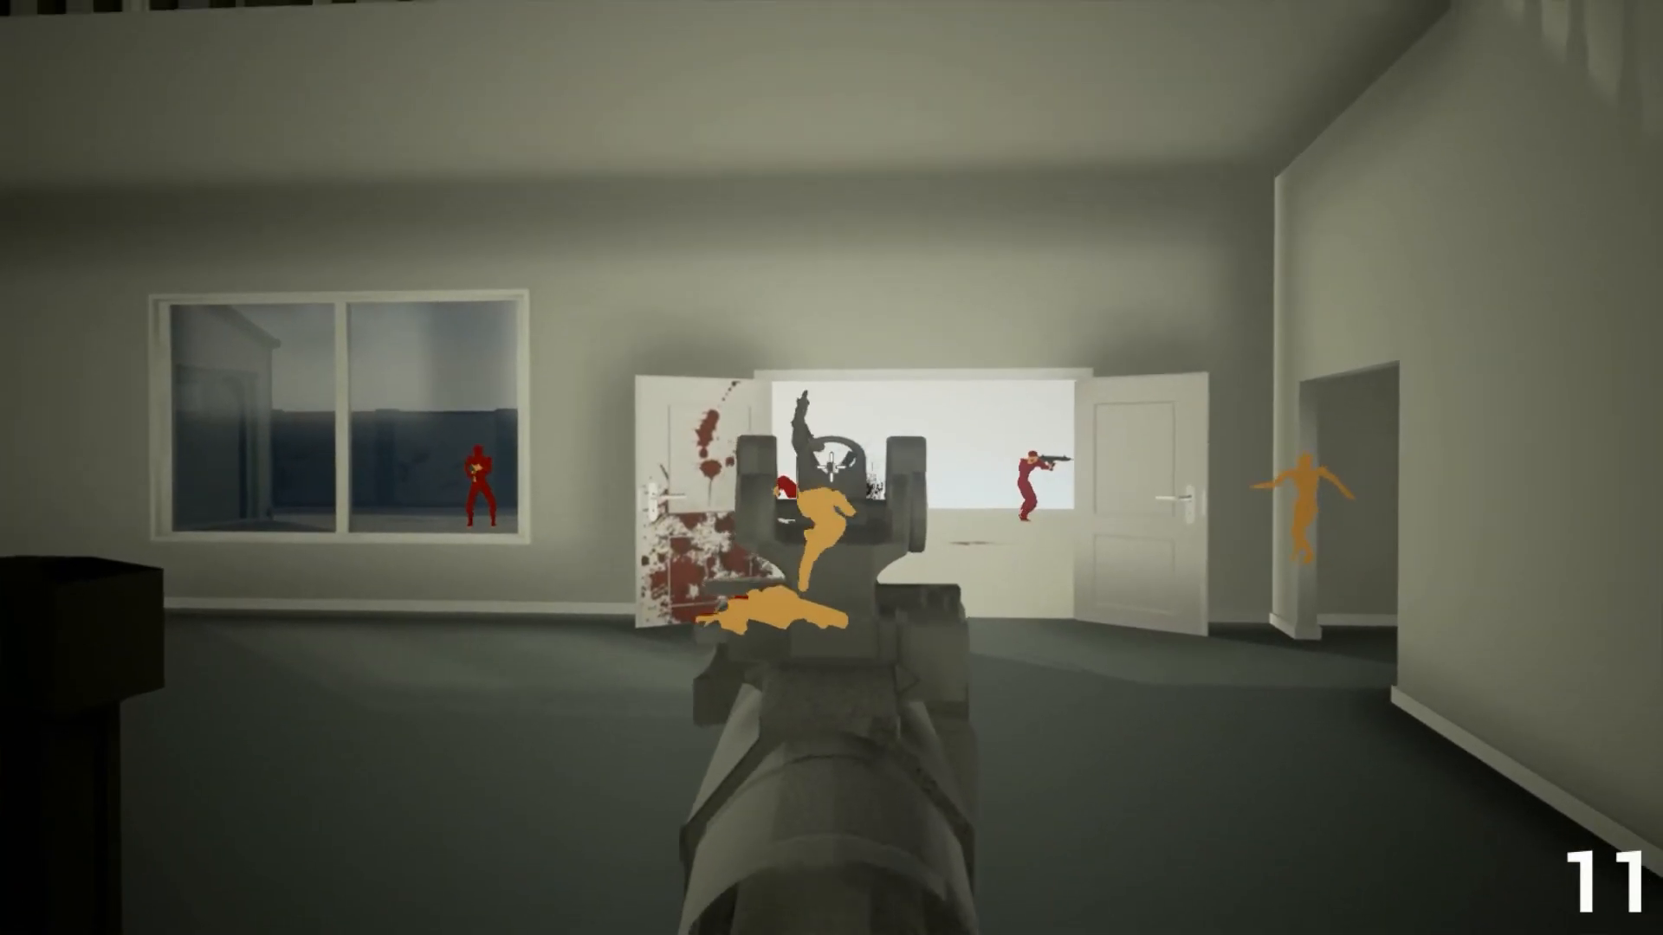
pyautogui.click(827, 481)
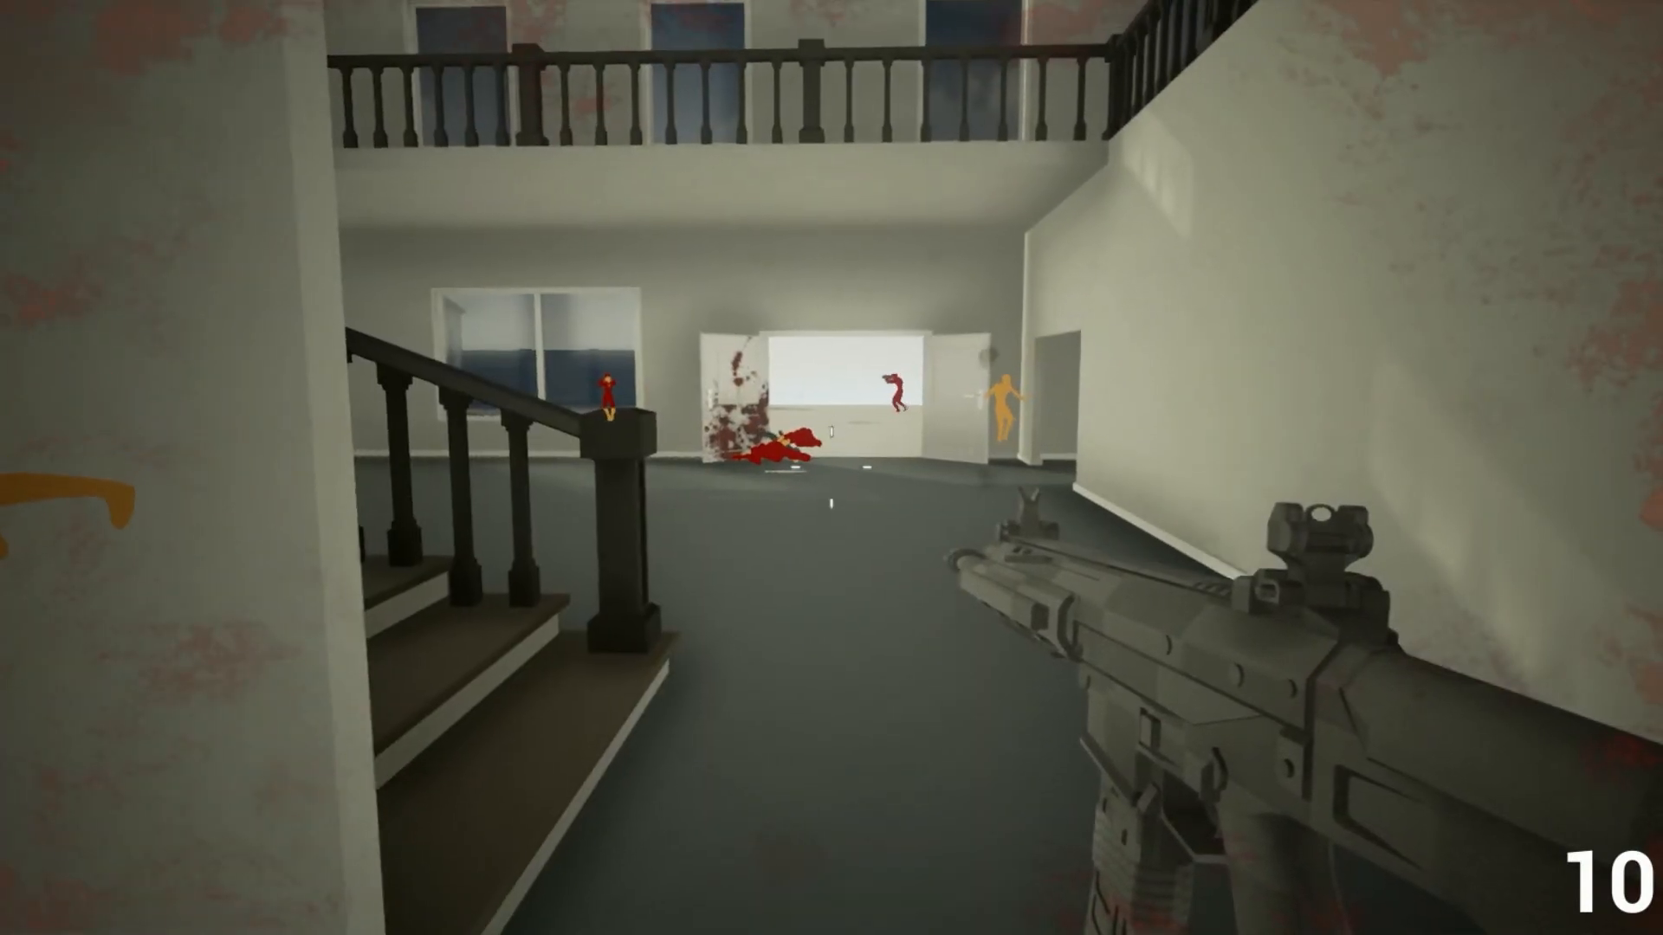